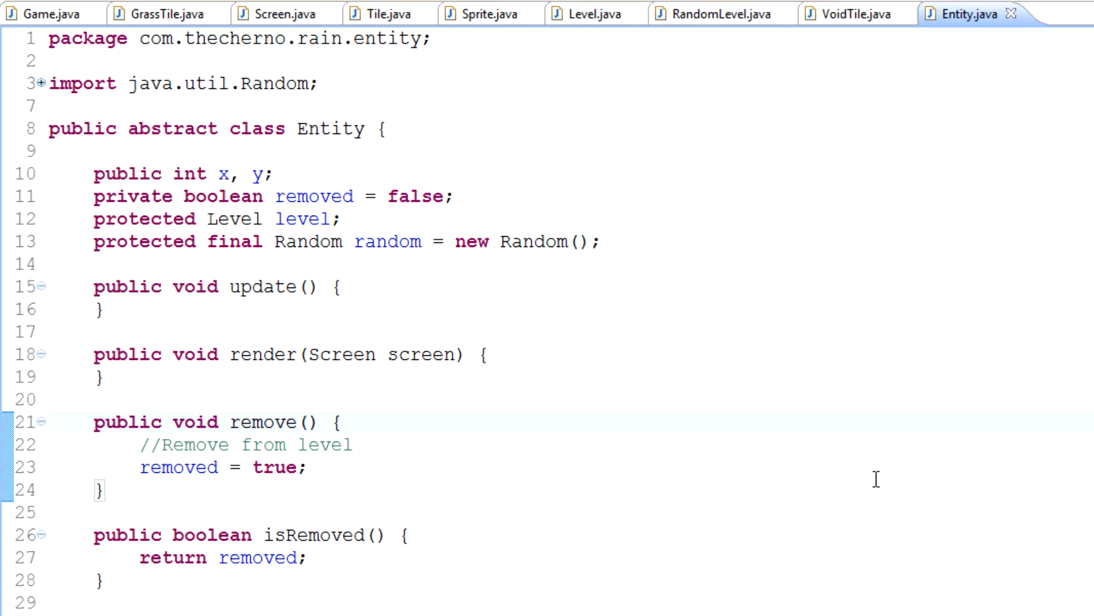
mouse_move(698, 407)
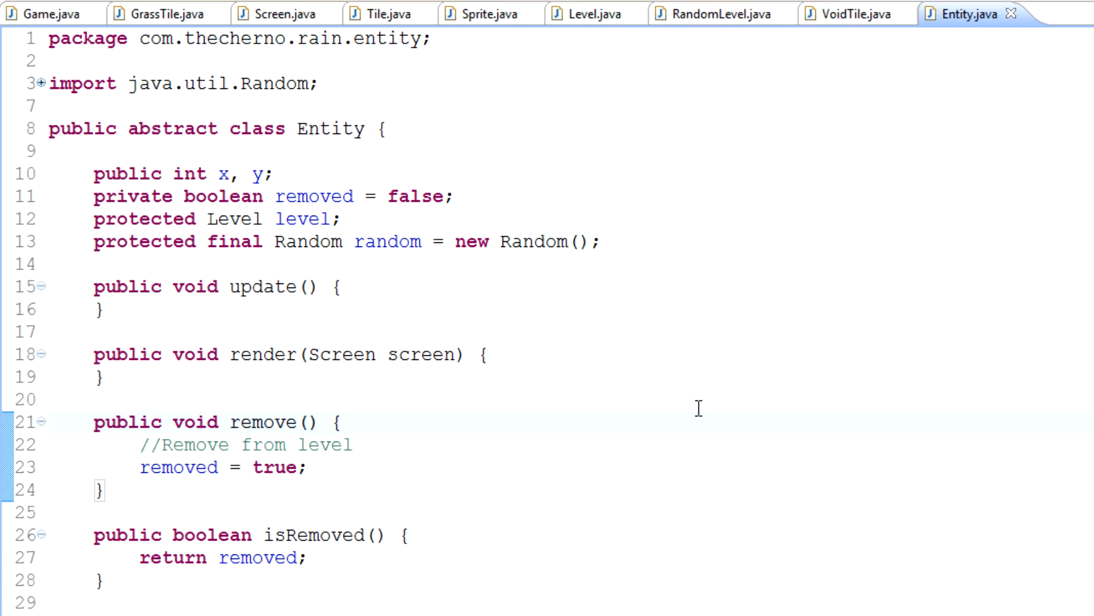
mouse_move(698, 408)
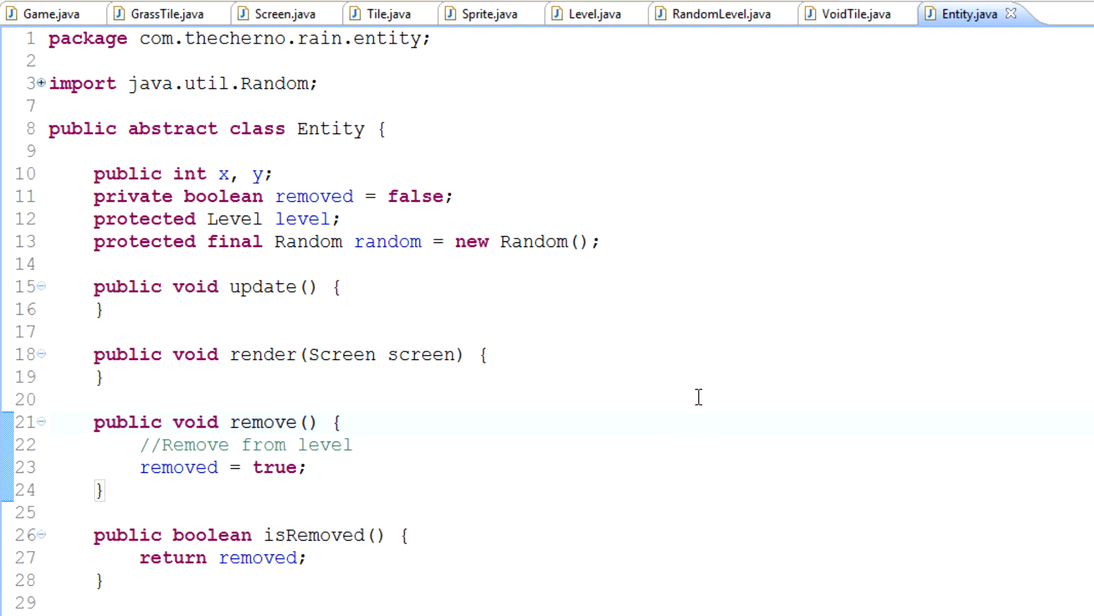
Create class Mob in the new com.thecherno.rain.entity.mob package via New > Class
left_click(342, 422)
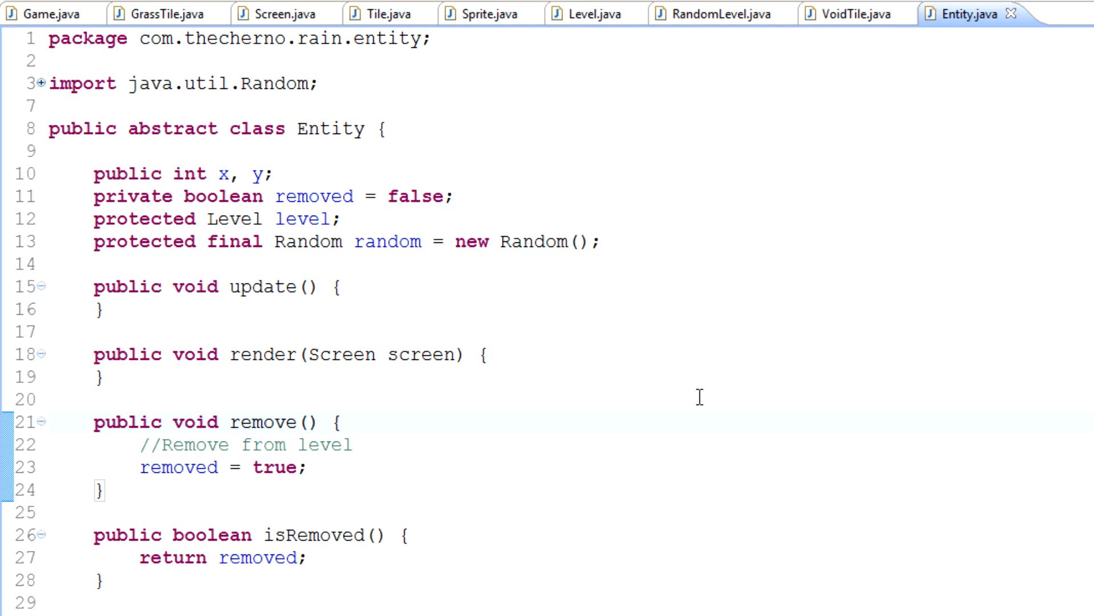
left_click(342, 422)
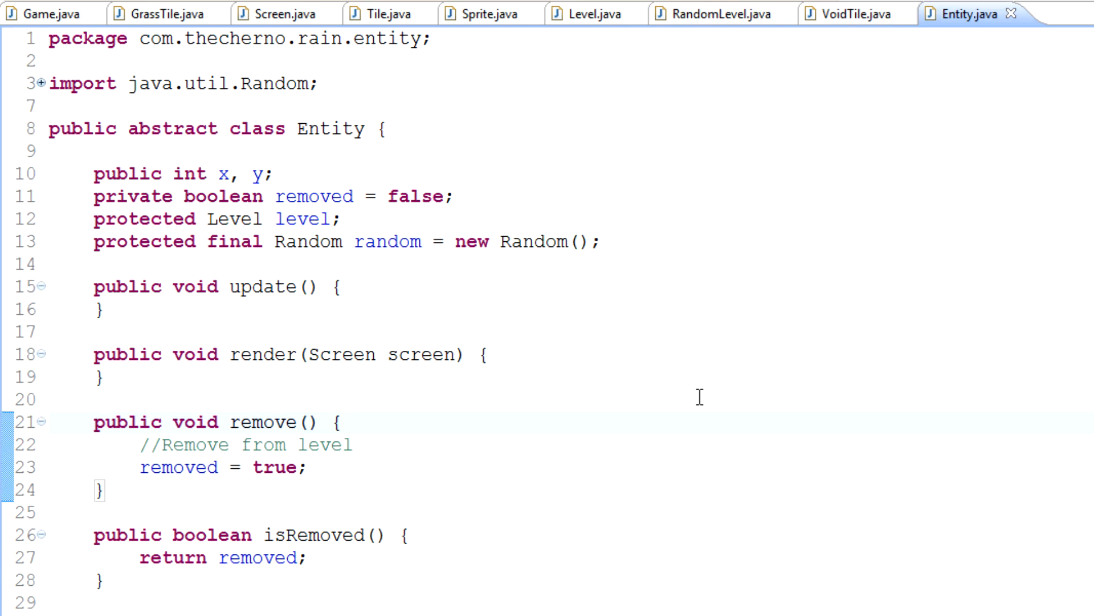
left_click(342, 422)
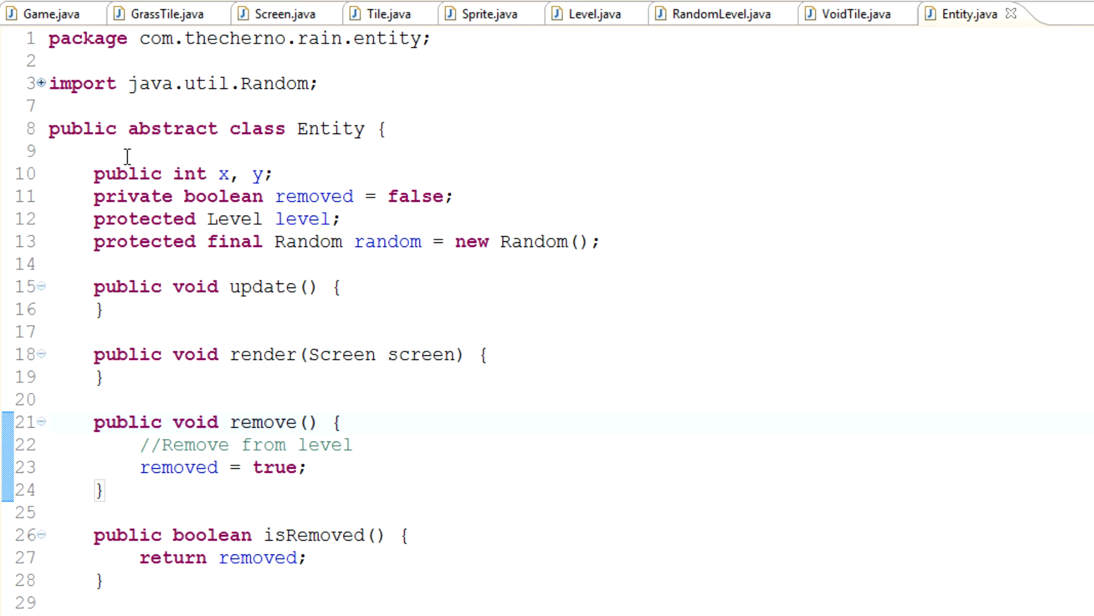
double_click(420, 354)
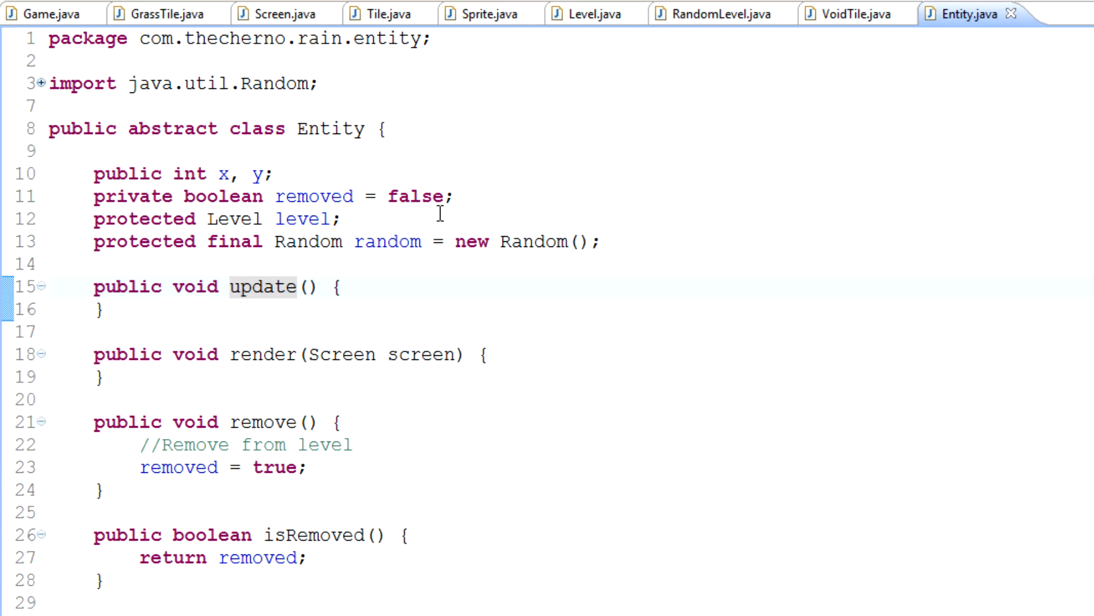
mouse_move(437, 206)
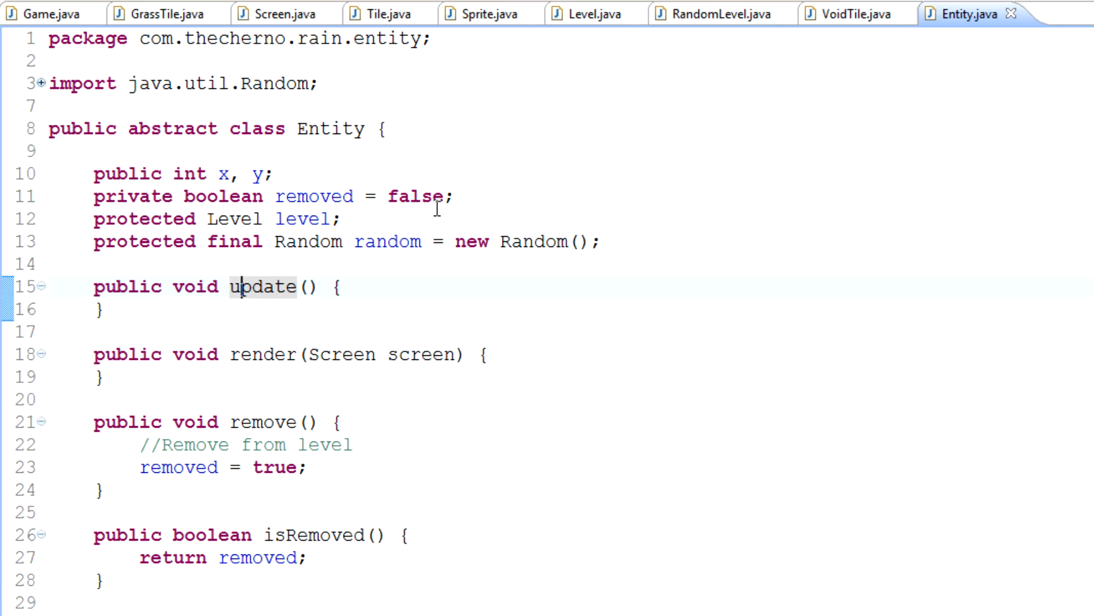
double_click(262, 286)
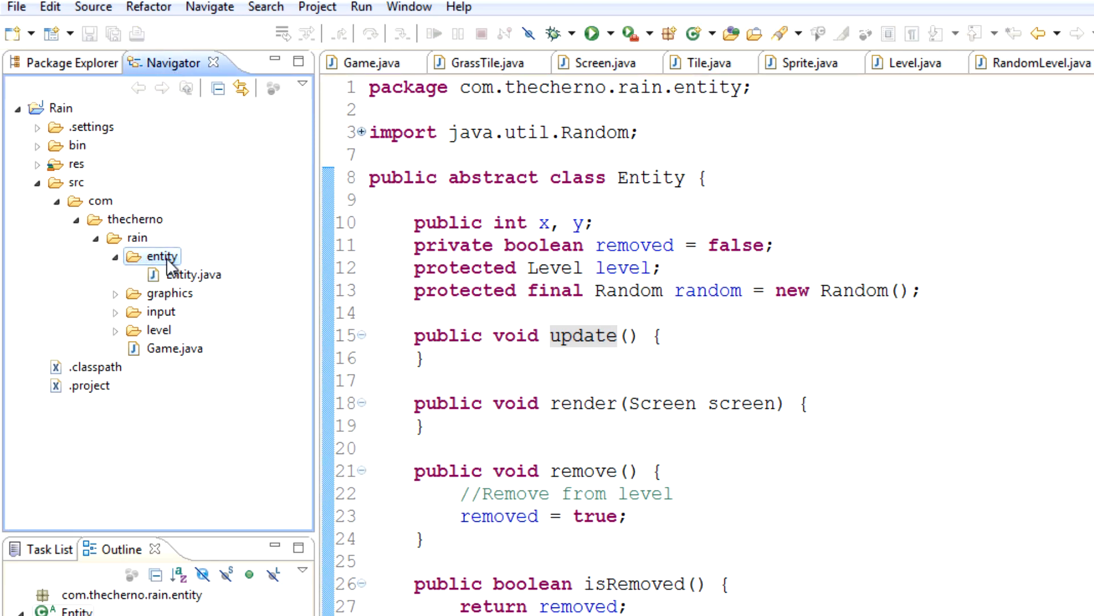
right_click(159, 256)
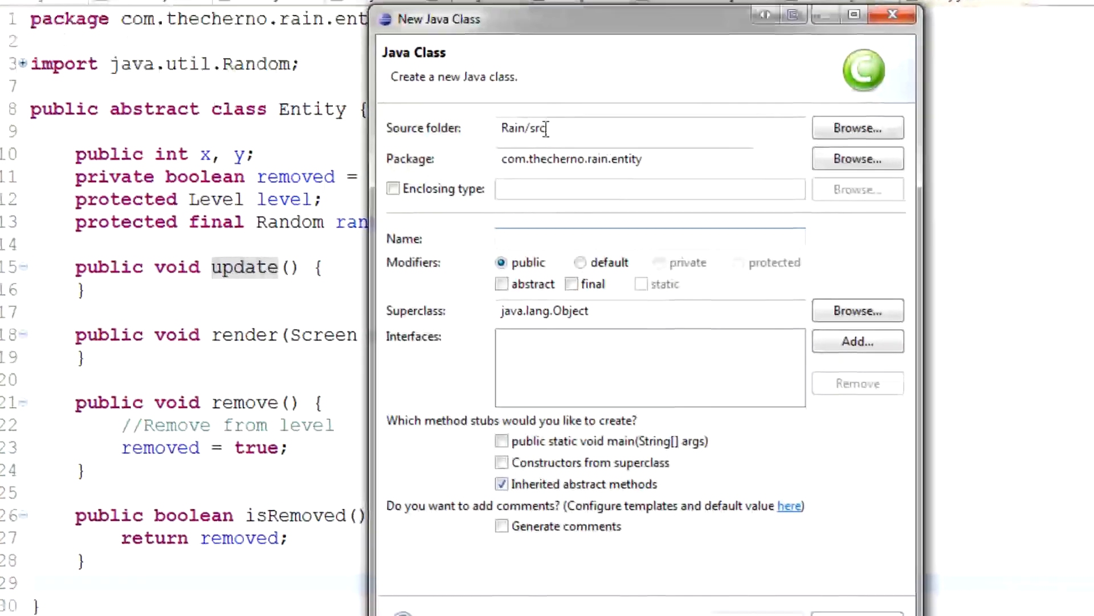
type(".")
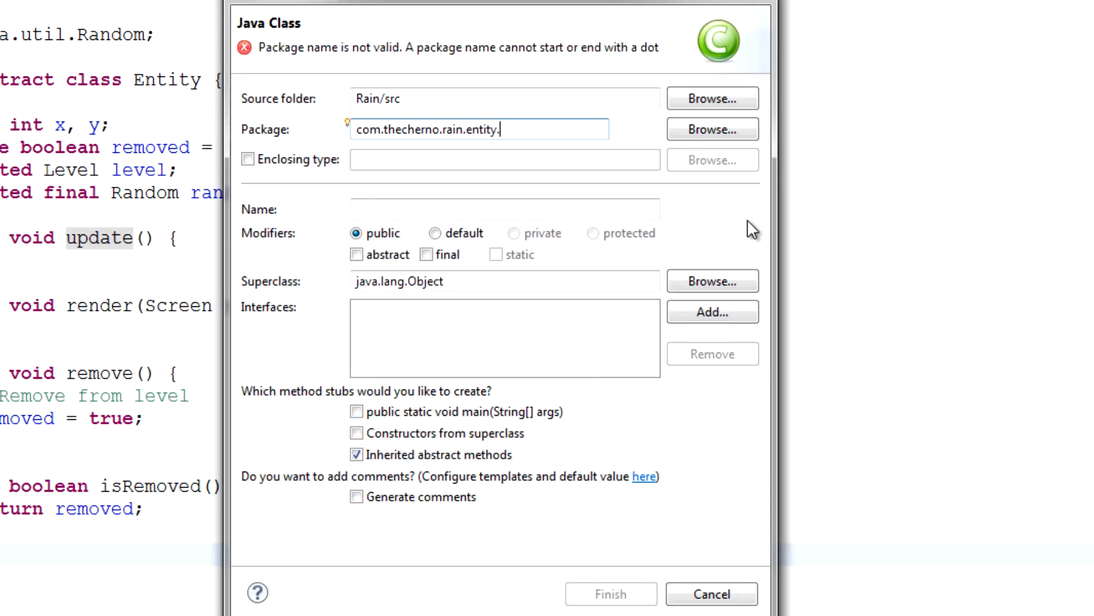
type("mob")
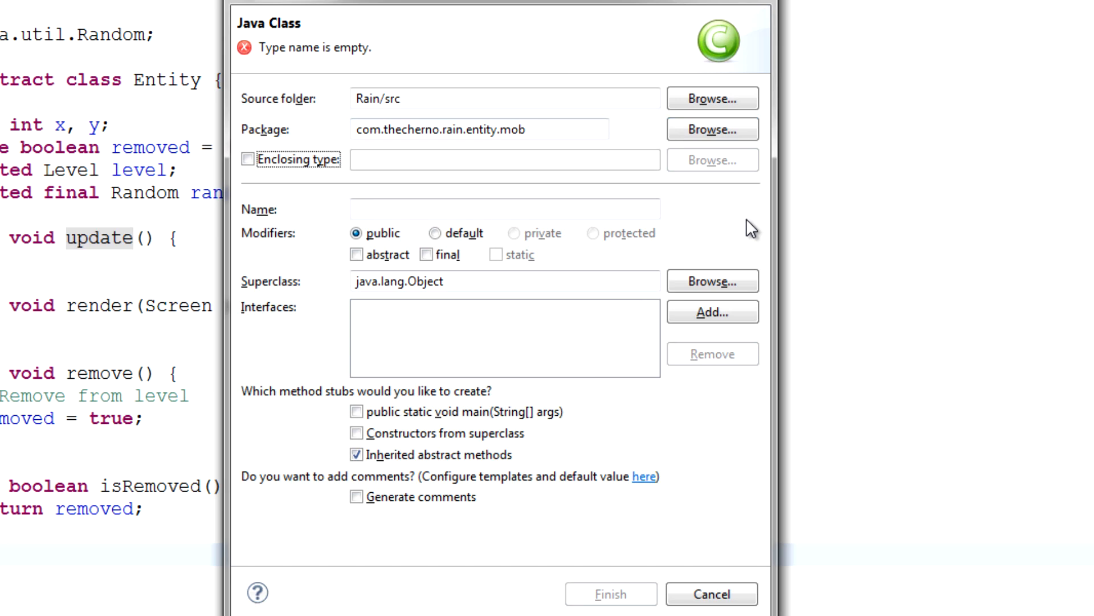
type("Mob")
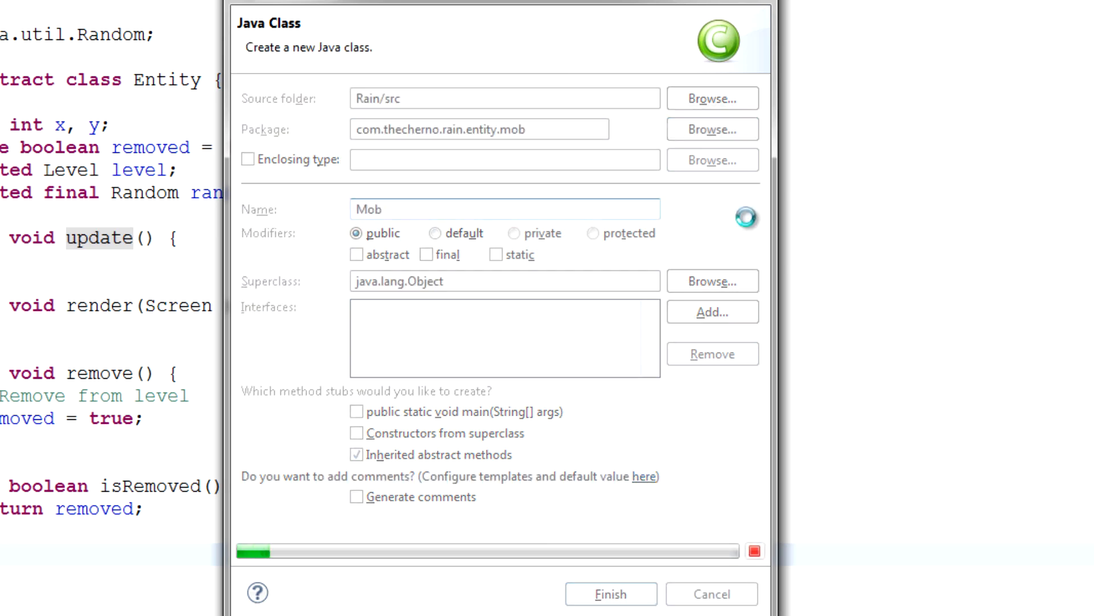
left_click(609, 594)
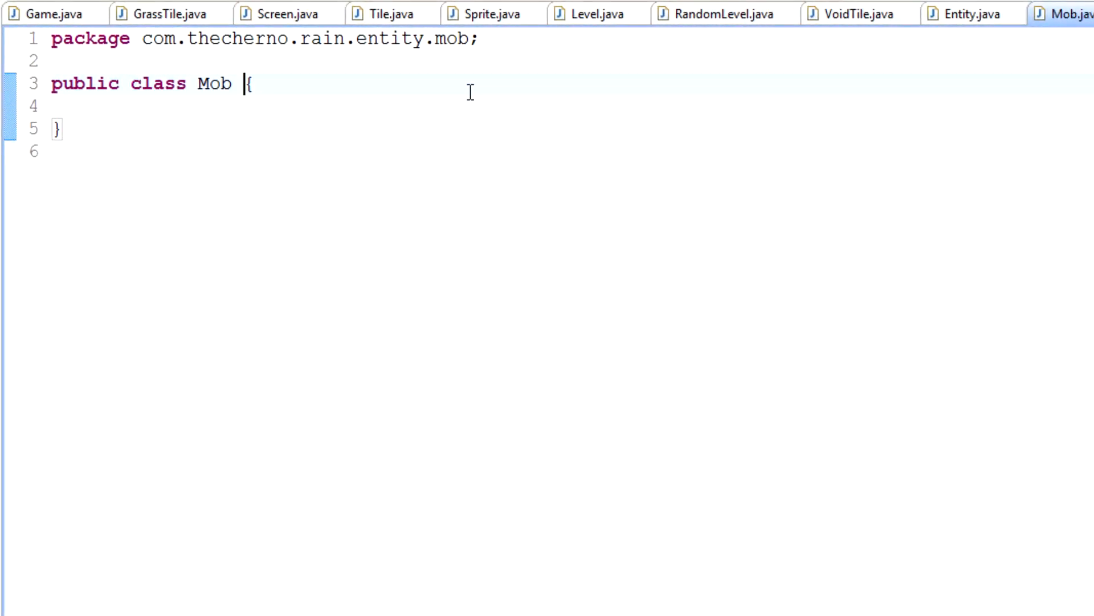
Declare Mob as 'abstract class Mob extends Entity', importing Entity
type("extends E")
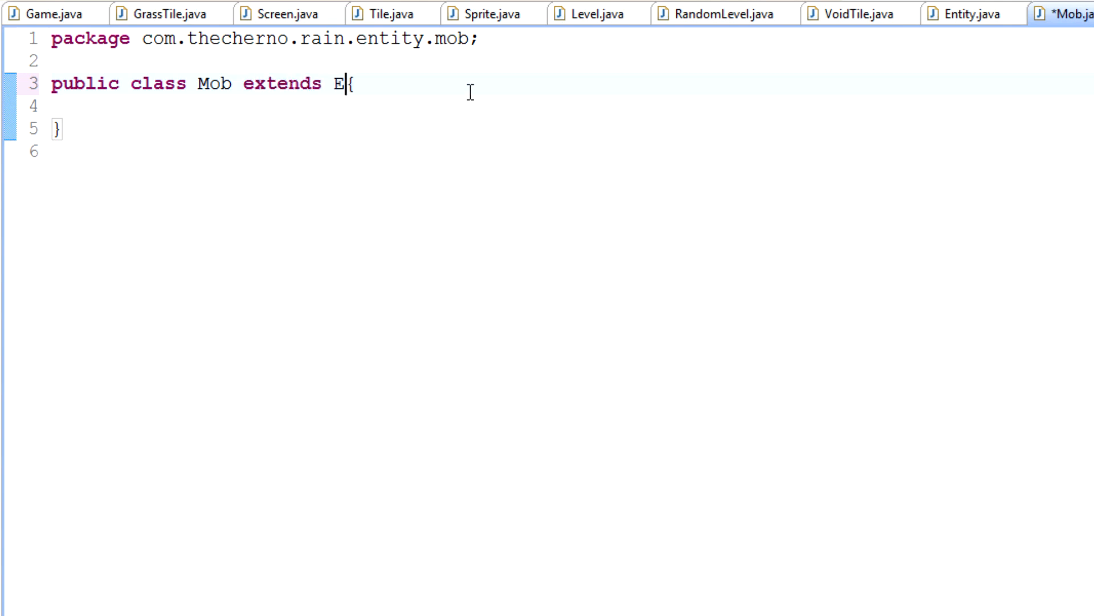
type("ntity")
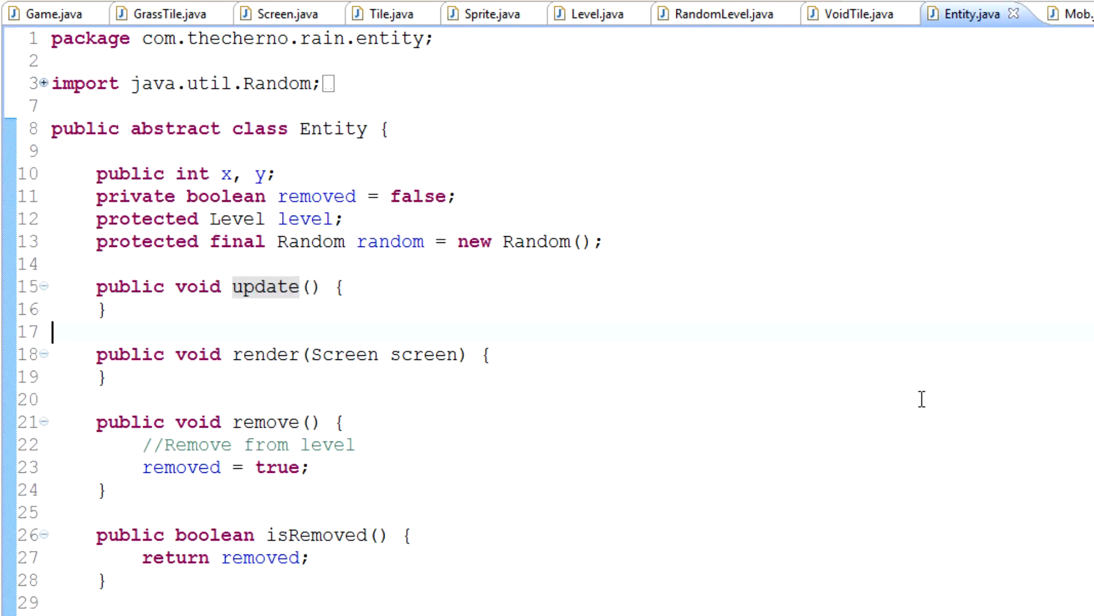
left_click(1075, 12)
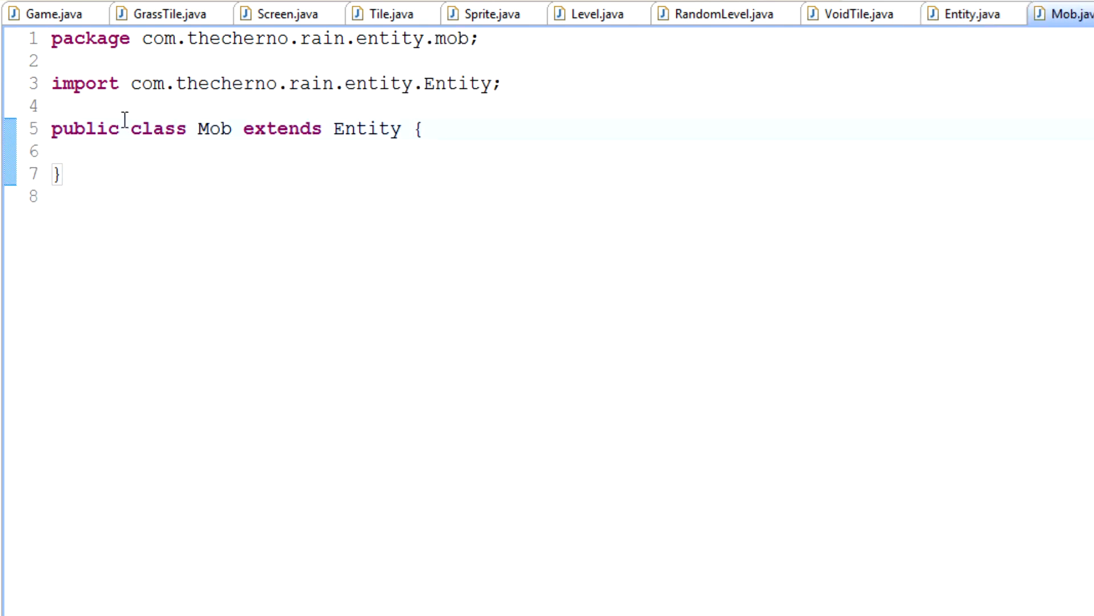
type("abstract")
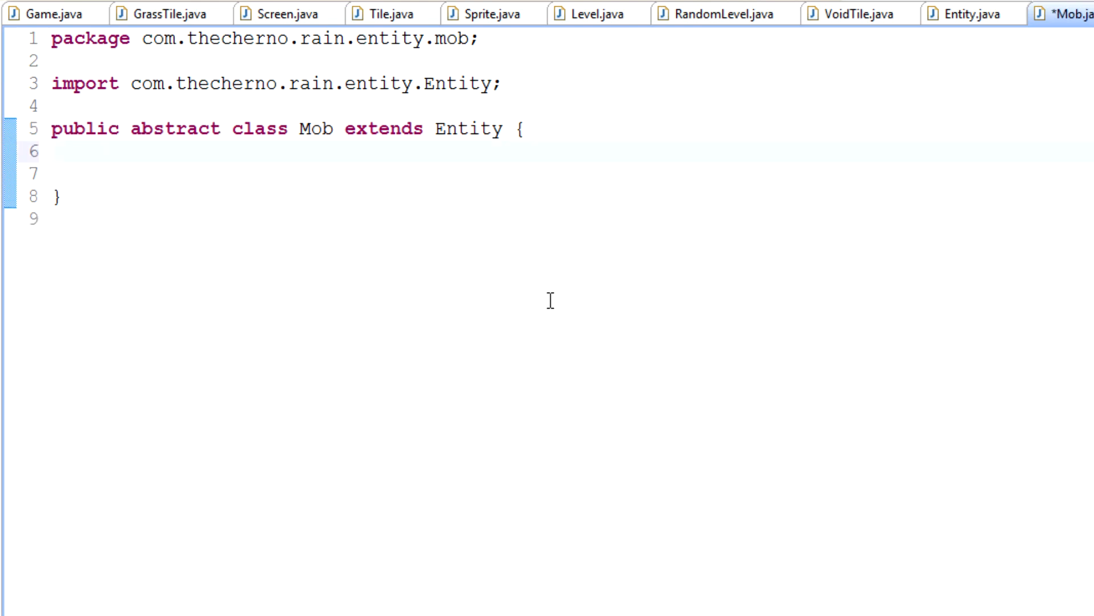
double_click(174, 127)
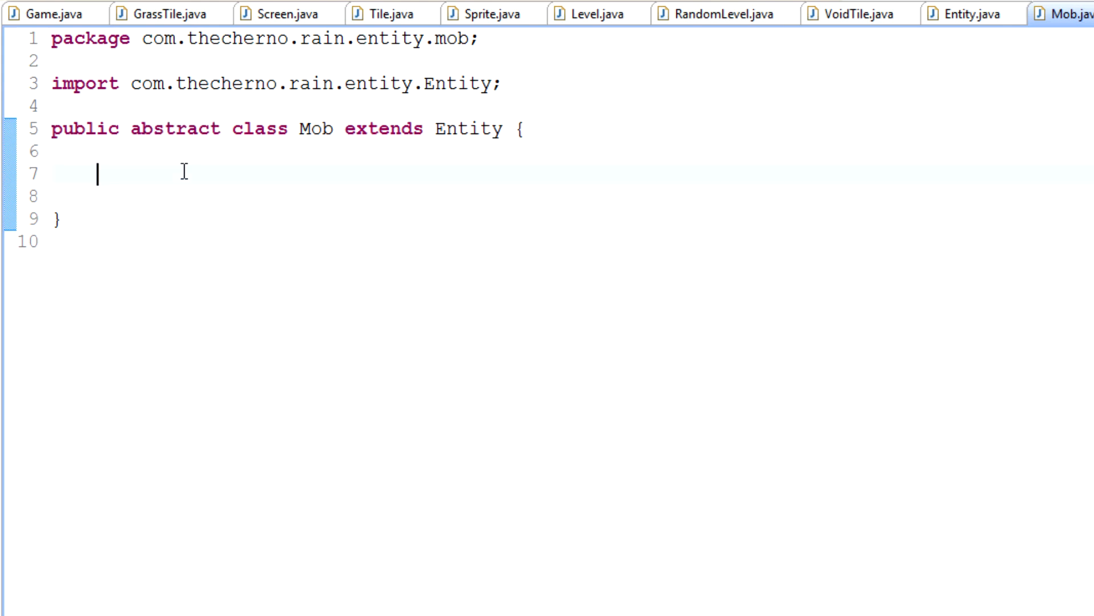
double_click(315, 129)
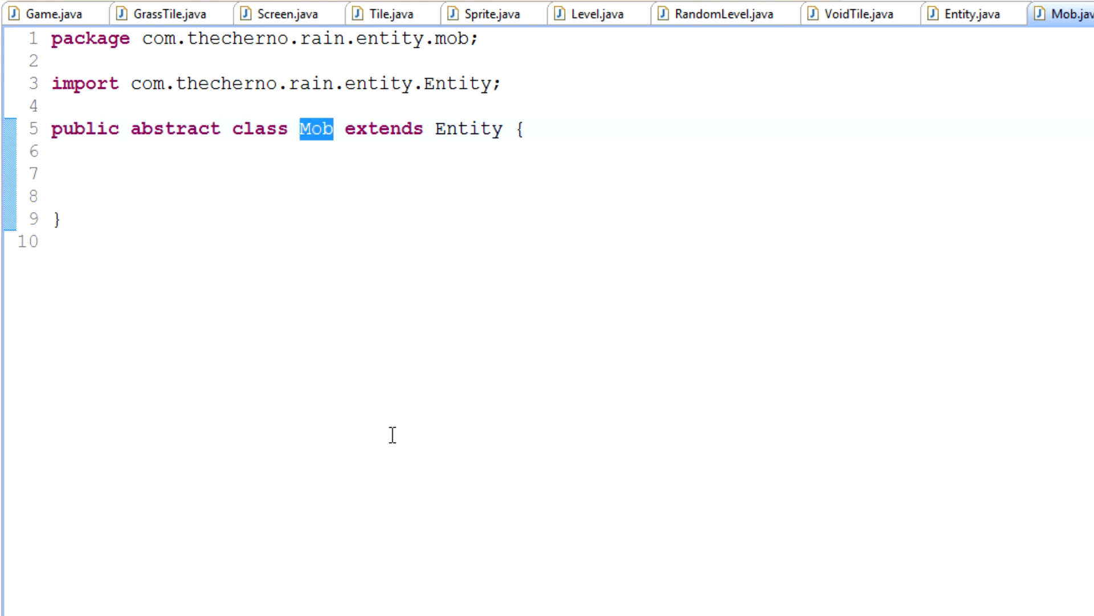
mouse_move(265, 198)
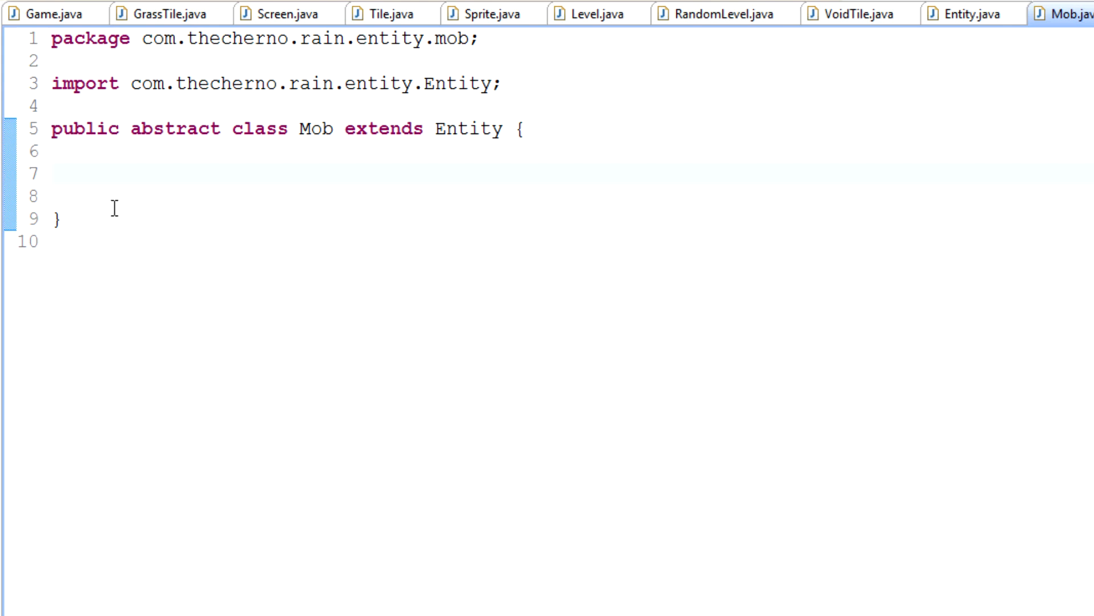
left_click(969, 11)
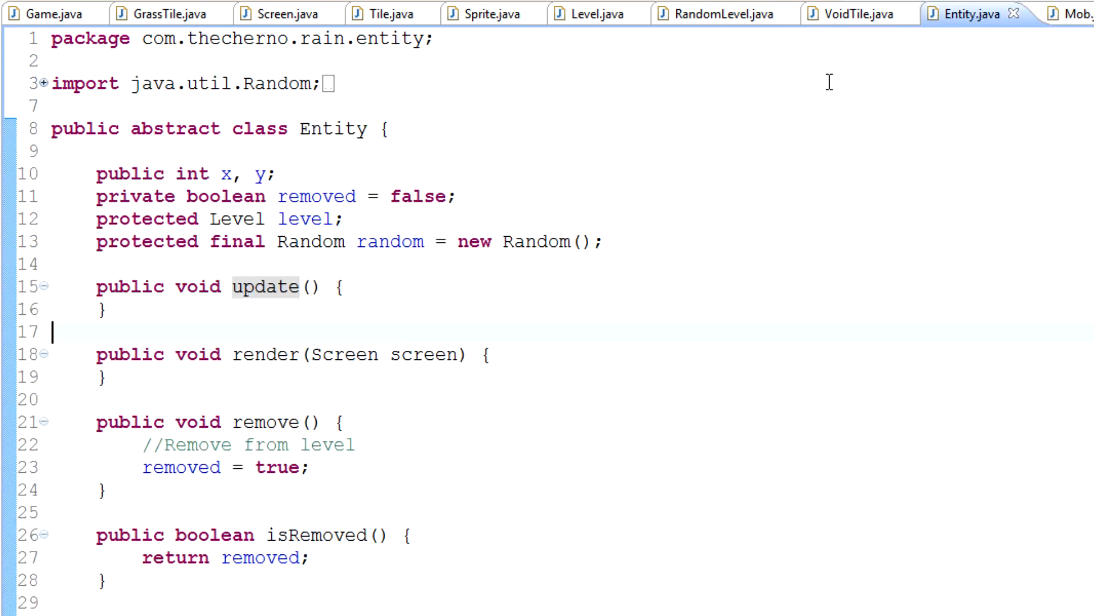
mouse_move(528, 76)
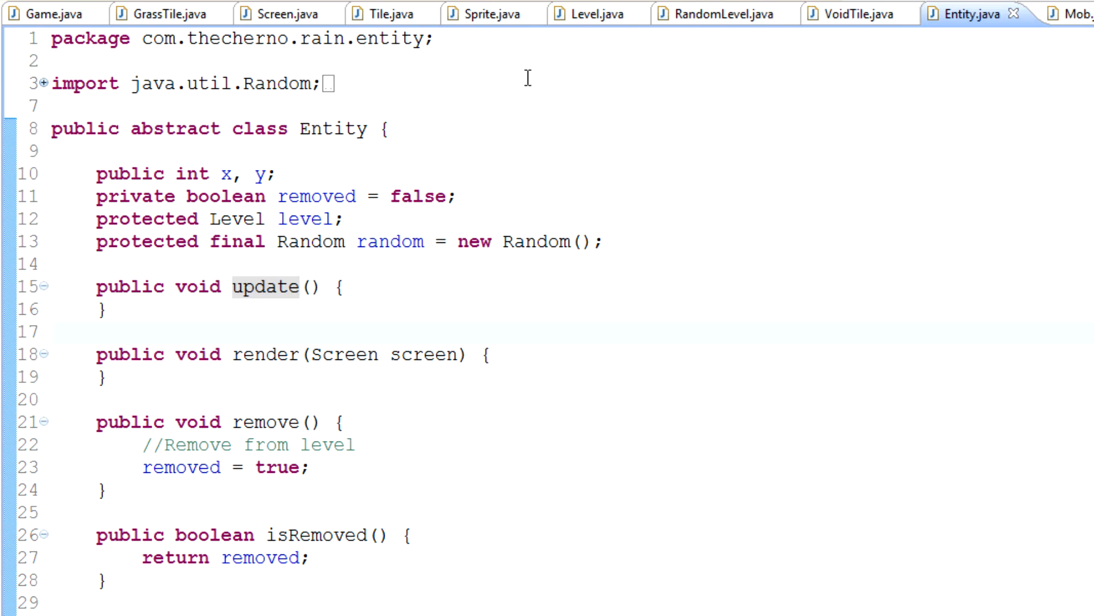
mouse_move(513, 239)
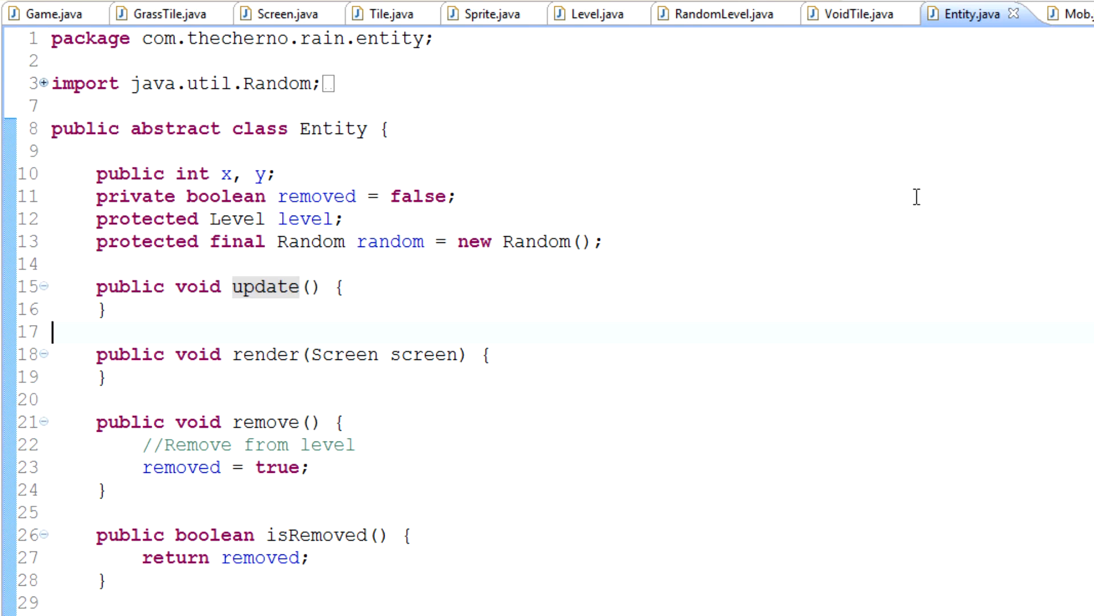
left_click(1076, 13)
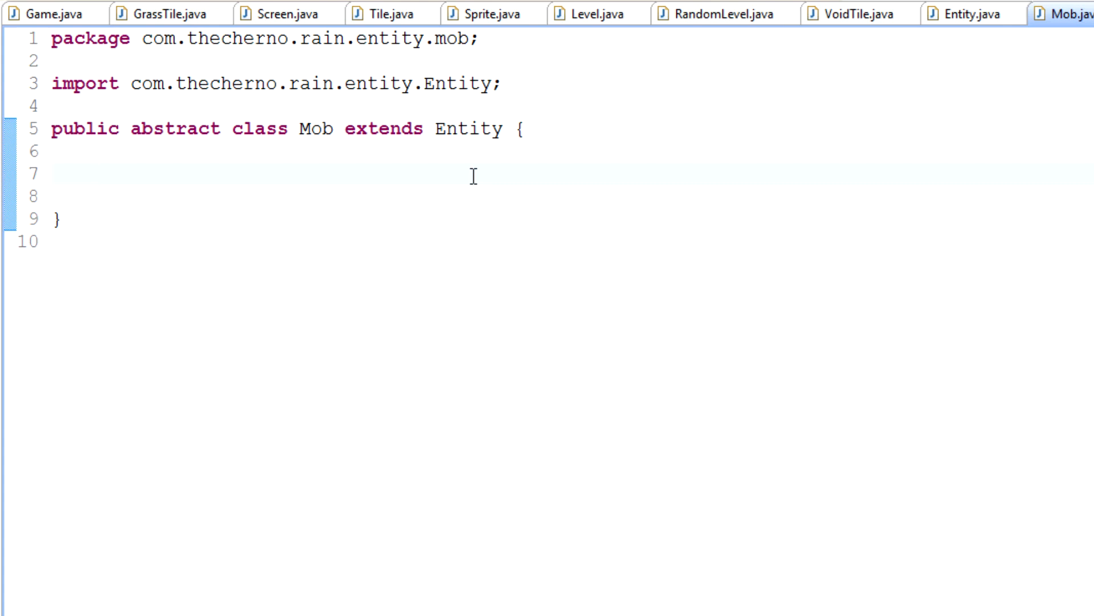
Add a protected Sprite sprite field and import Sprite from com.thecherno.rain.graphics
type("Sprite sprite;")
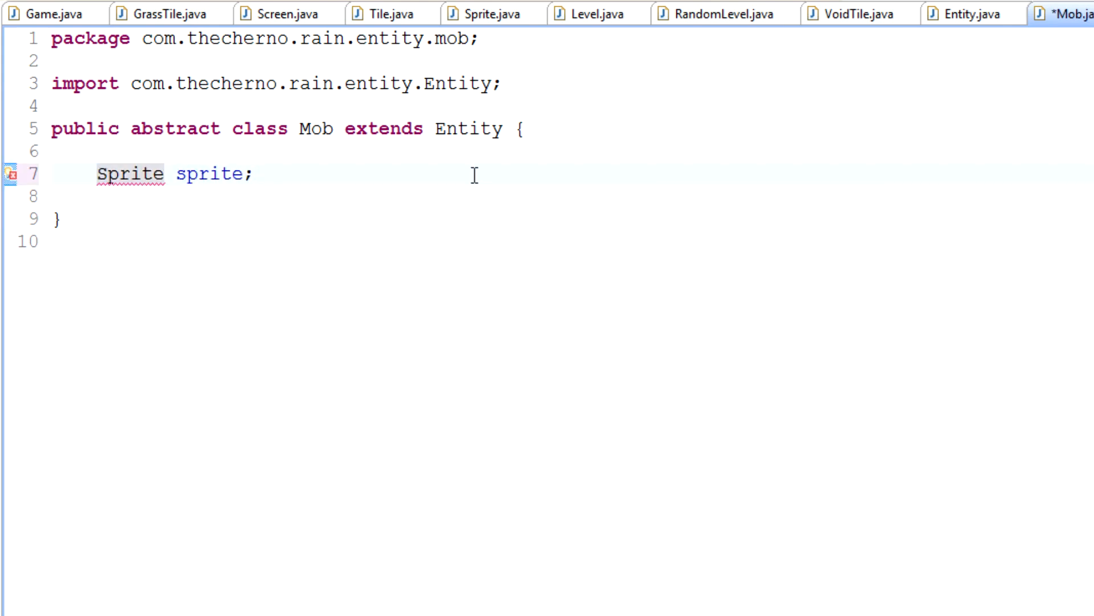
type("protected")
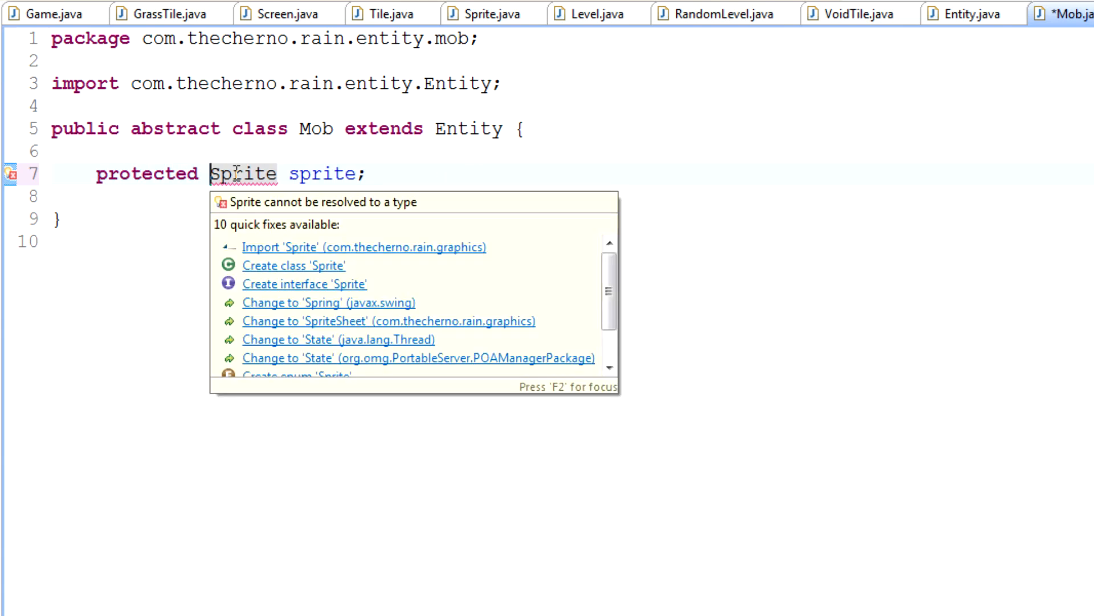
left_click(364, 246)
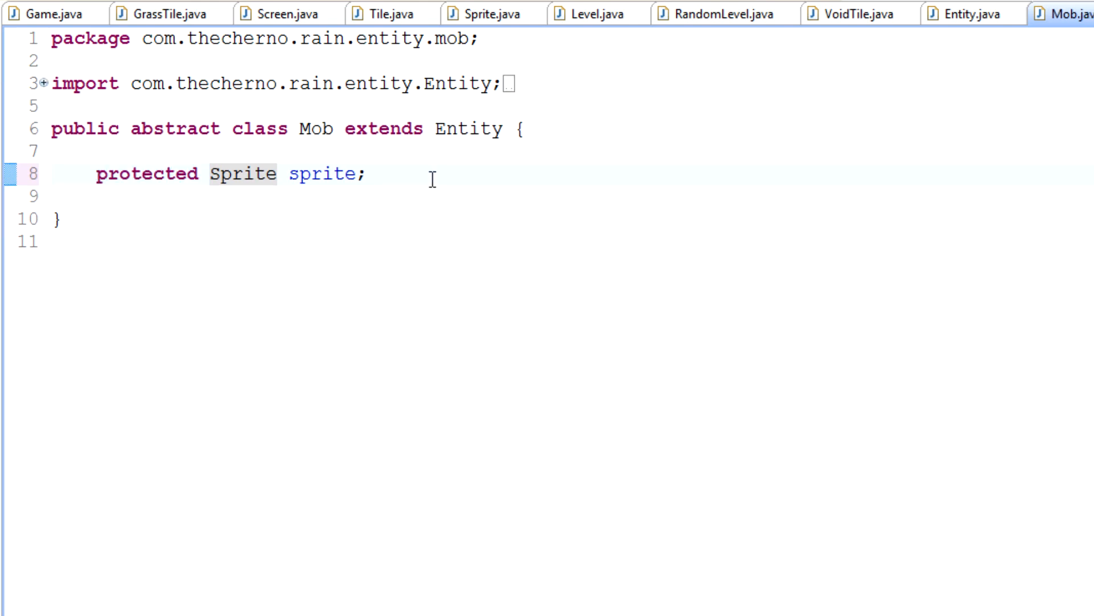
Swap the sprite field's modifier to public and back to protected
double_click(146, 173)
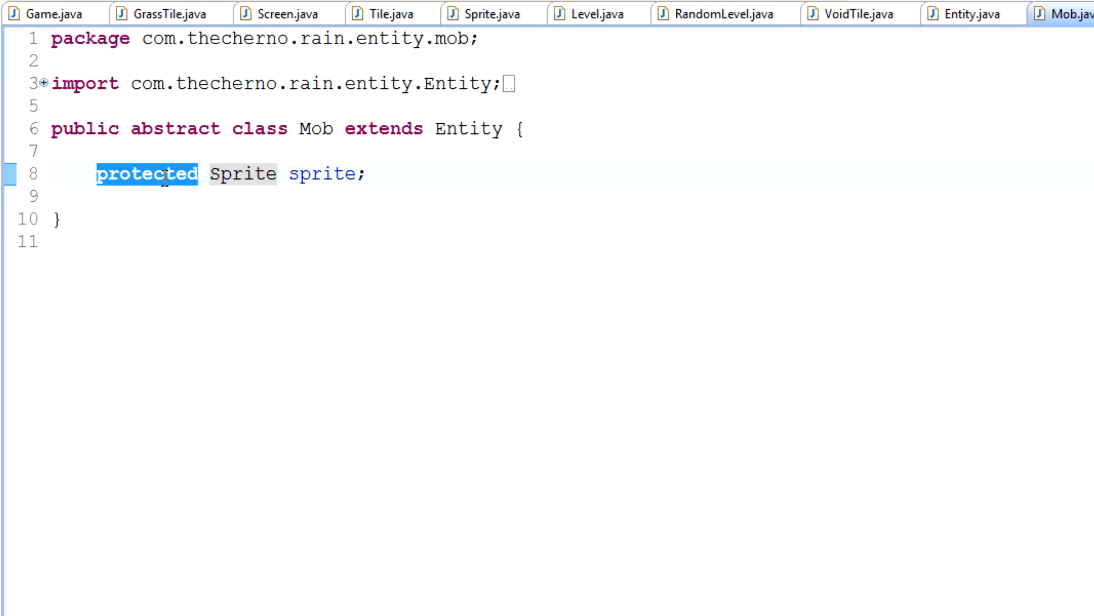
type("public")
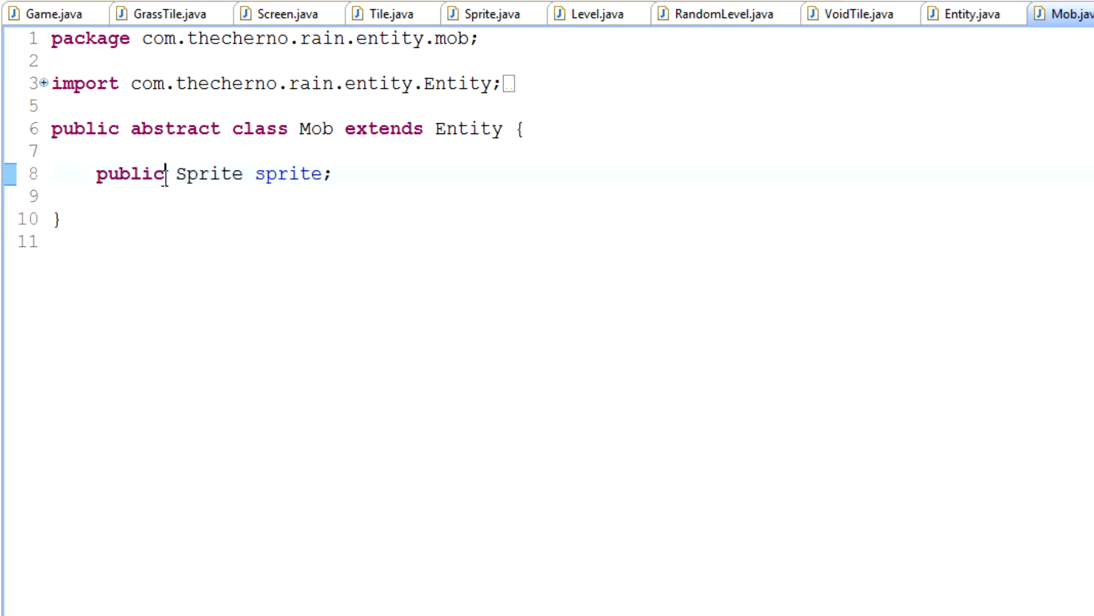
type("protected")
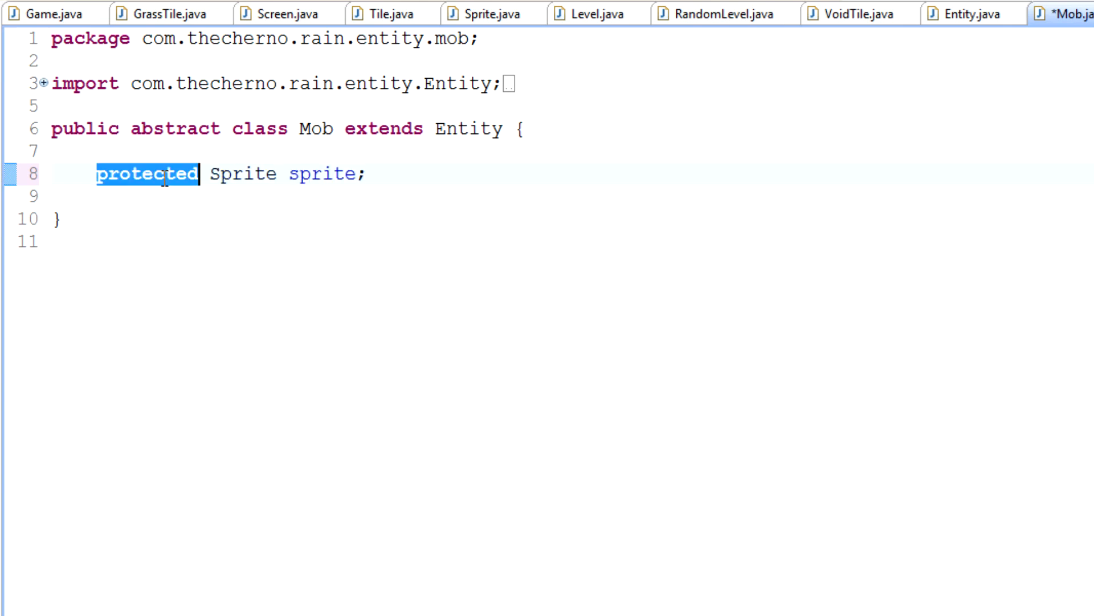
left_click(164, 174)
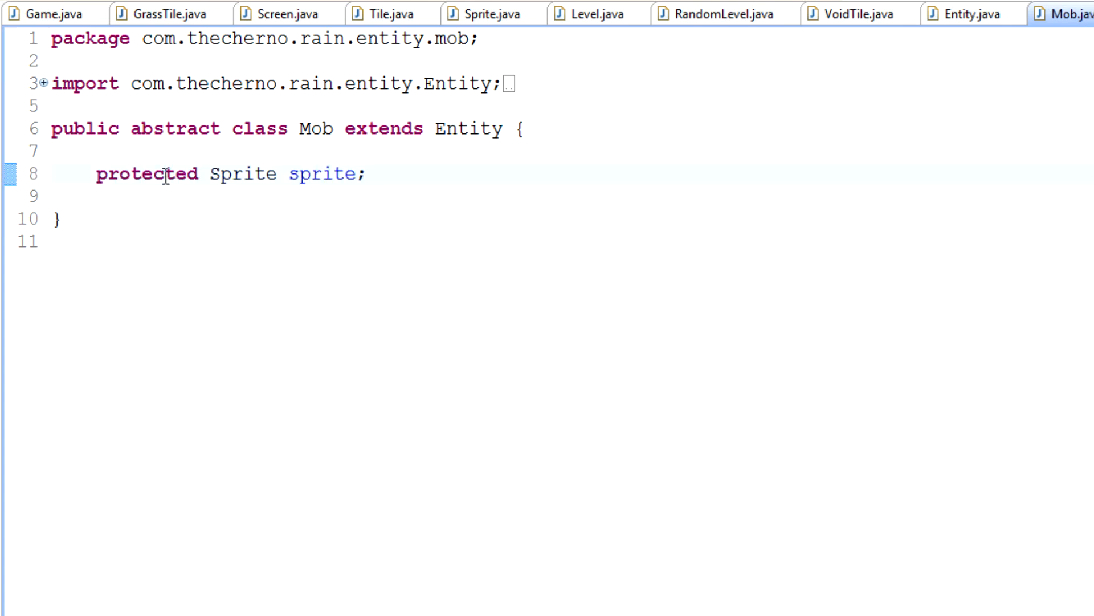
mouse_move(582, 297)
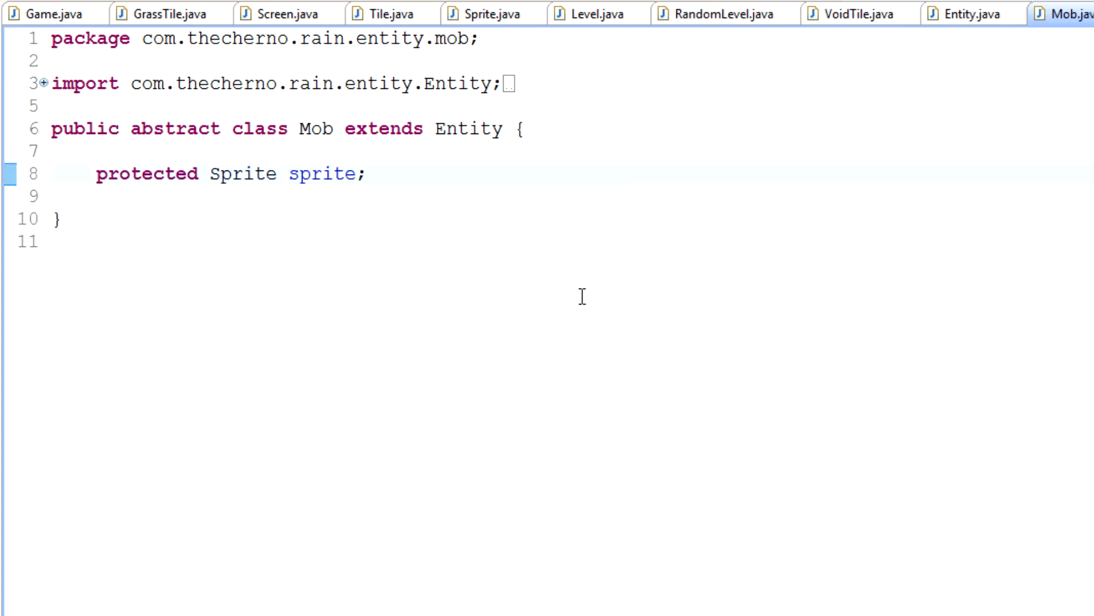
mouse_move(631, 296)
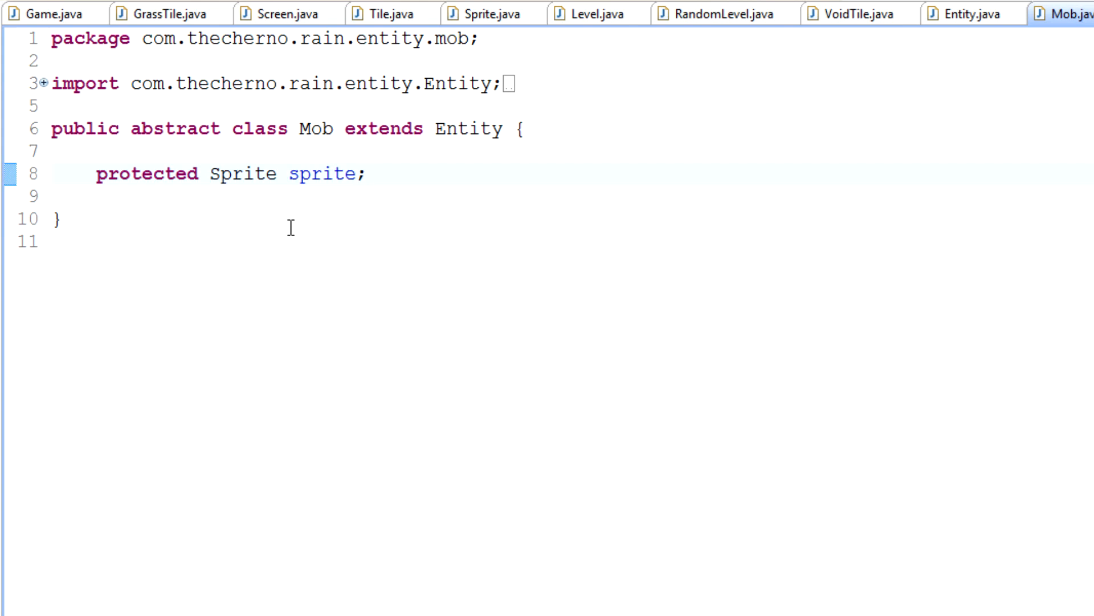
triple_click(231, 173)
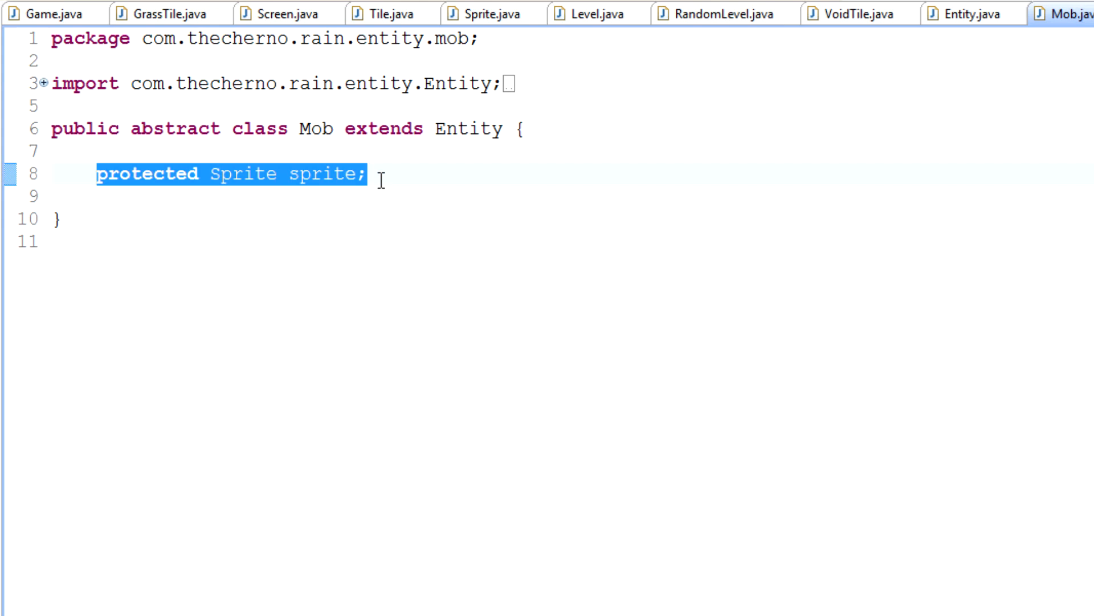
left_click(363, 173)
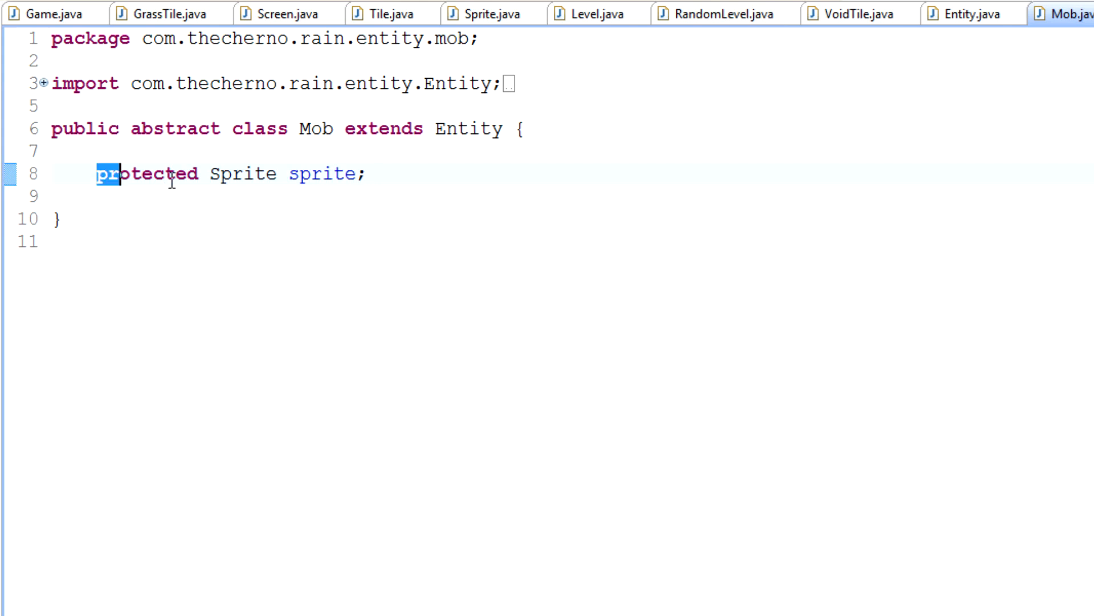
double_click(320, 173)
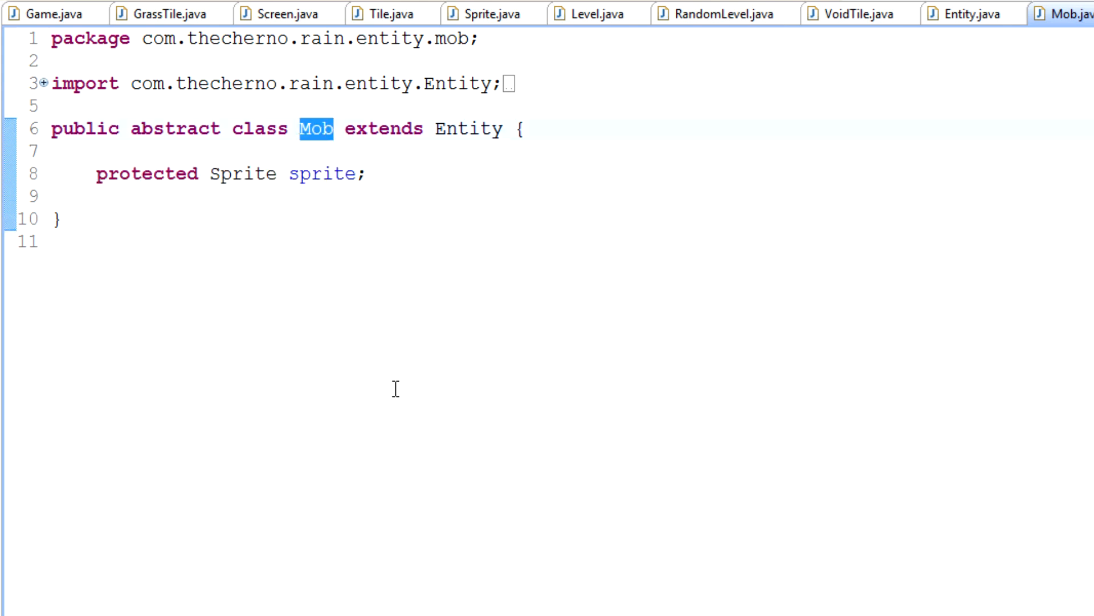
mouse_move(467, 447)
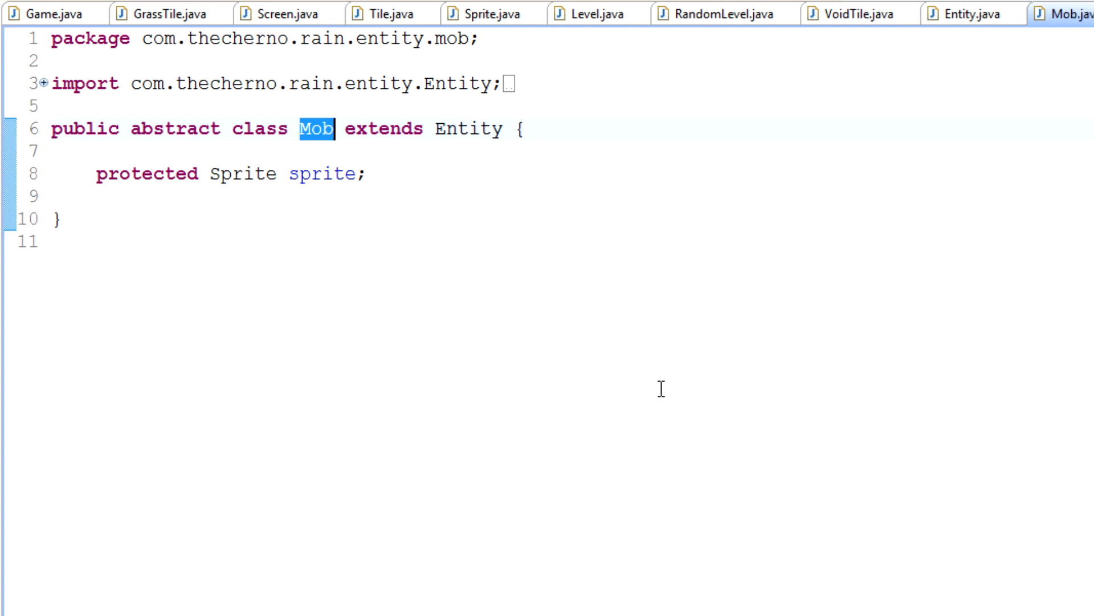
mouse_move(336, 153)
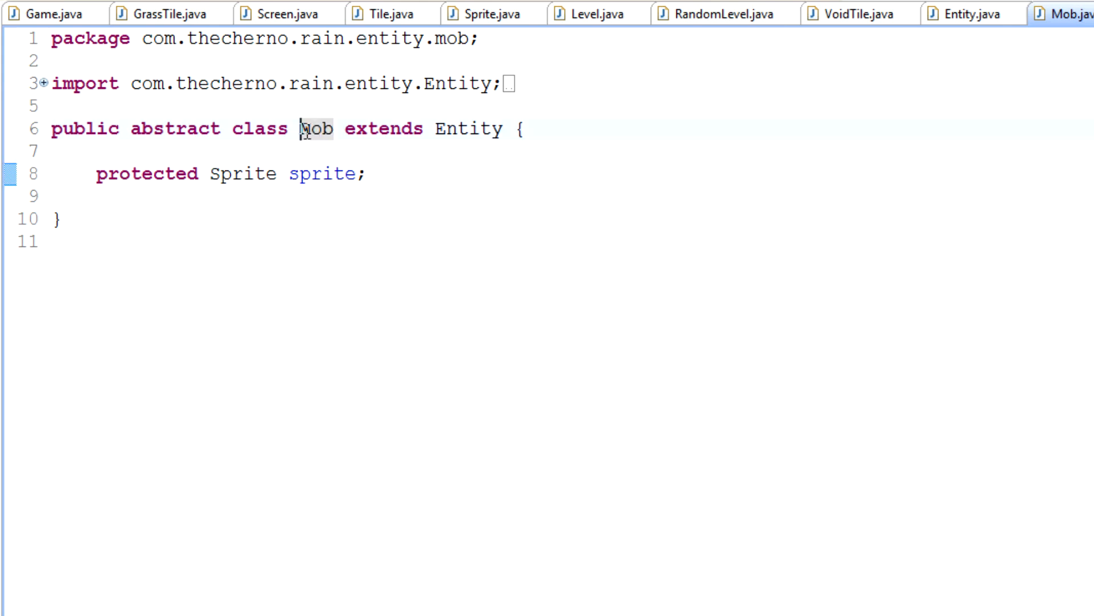
double_click(315, 129)
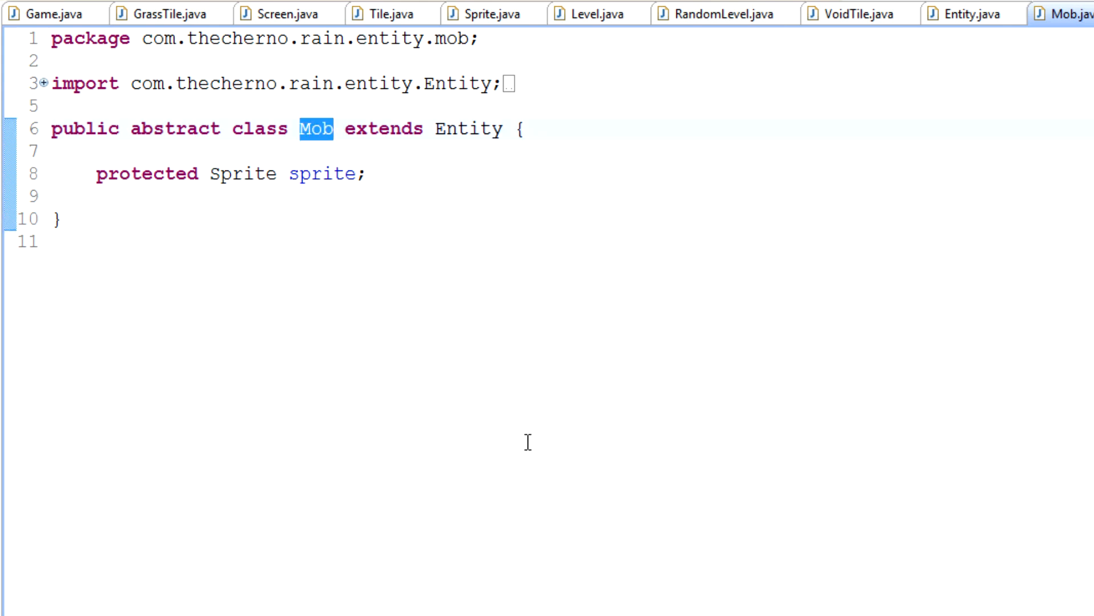
mouse_move(301, 142)
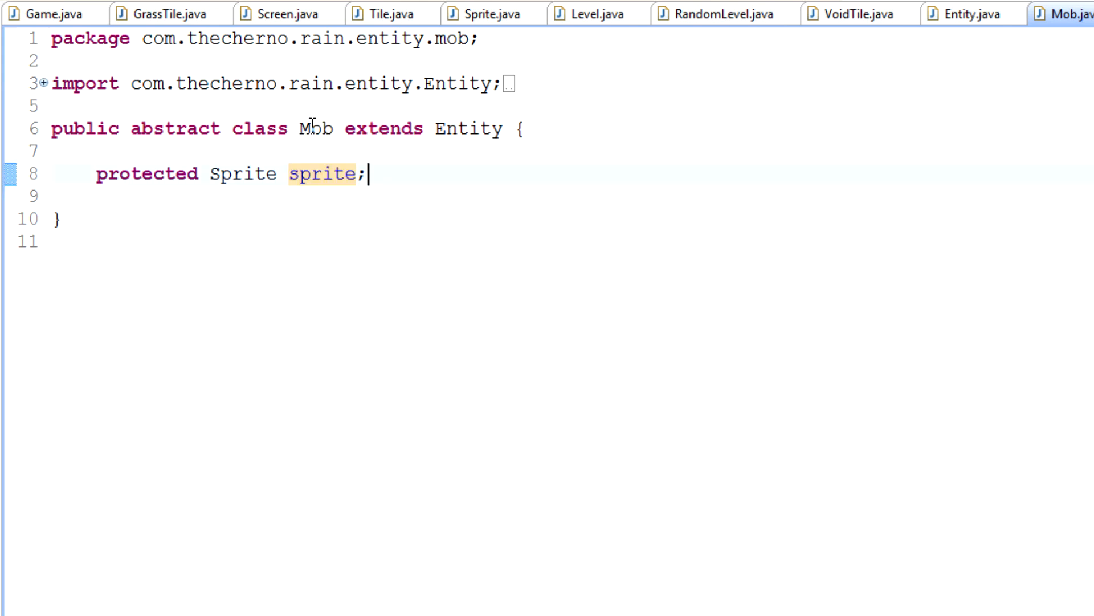
mouse_move(687, 167)
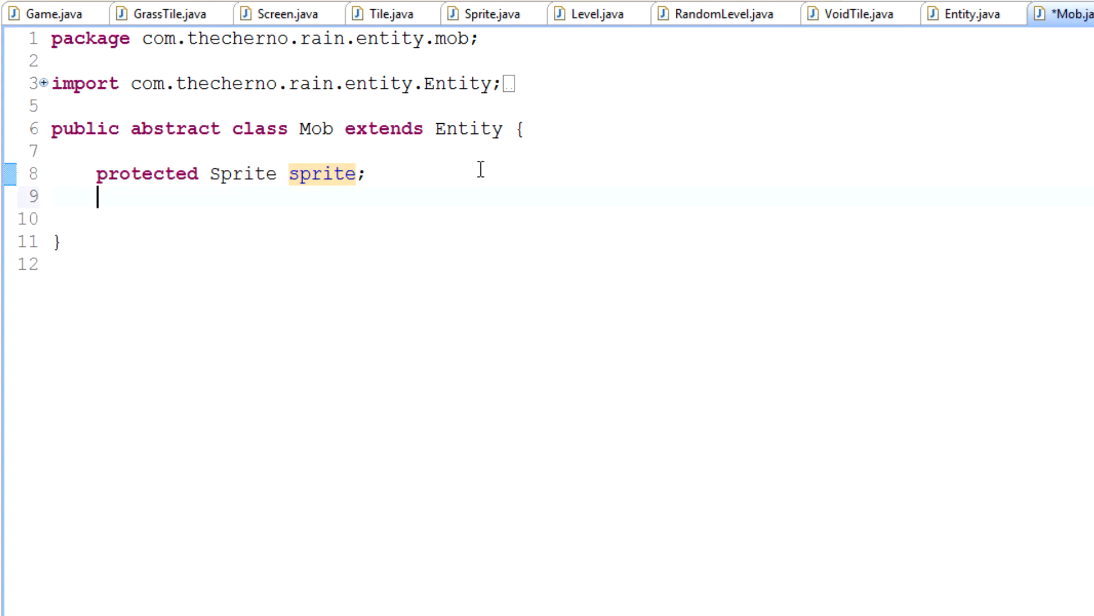
mouse_move(707, 434)
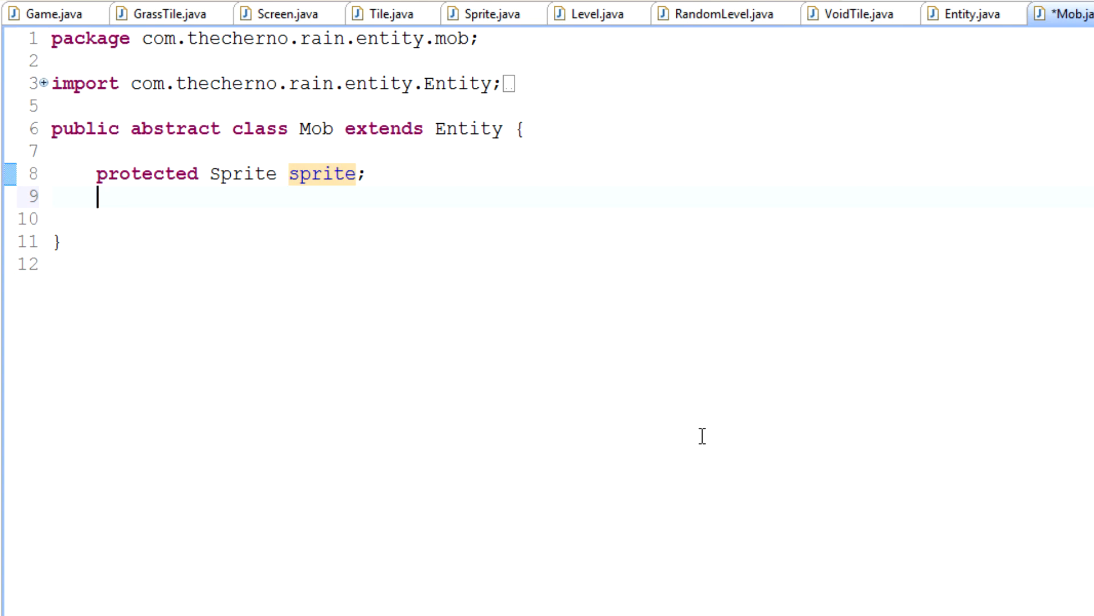
Declare 'protected int dir = 0;' on the line after the sprite field
type("protected int")
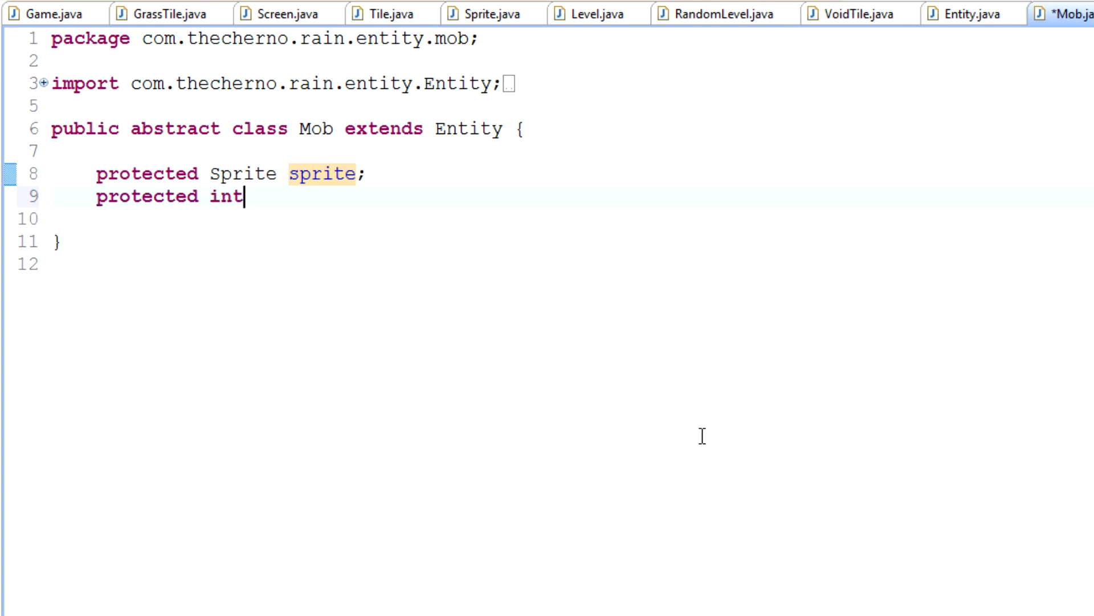
type("dir")
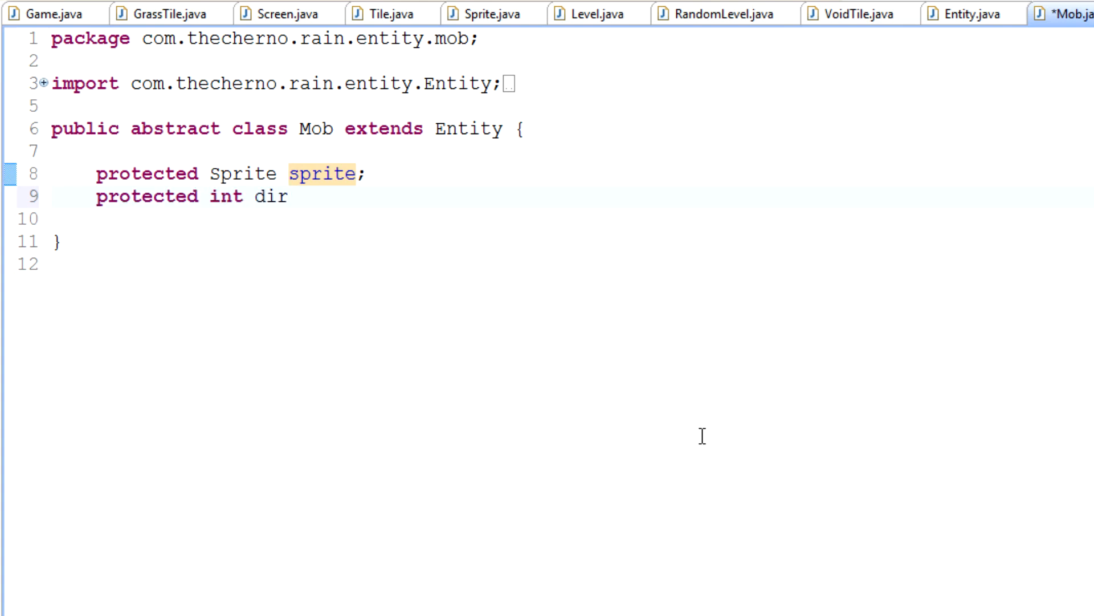
type("=")
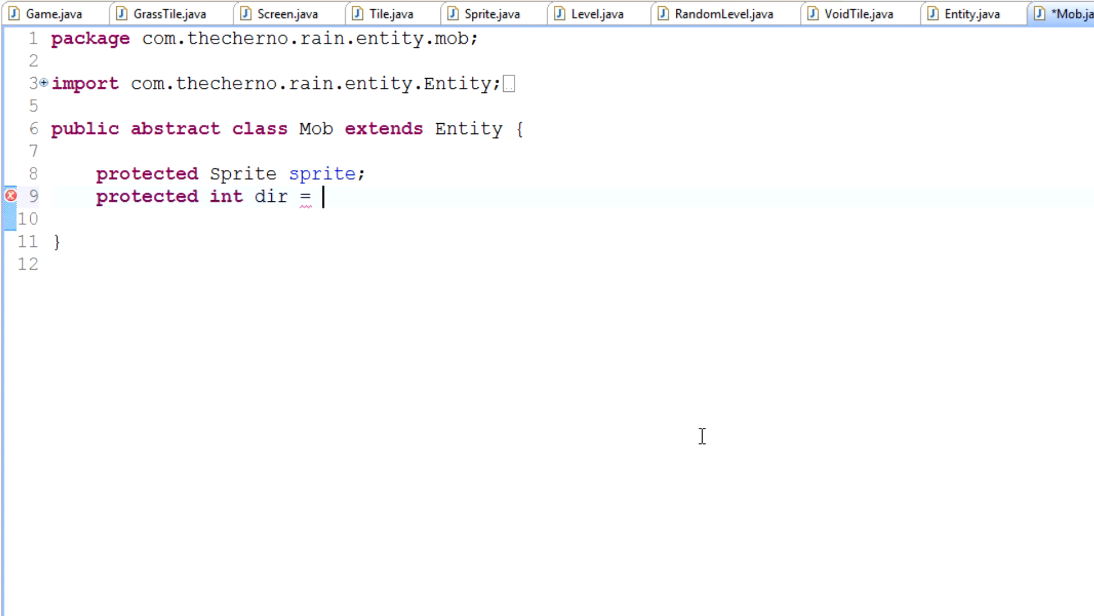
type("0;")
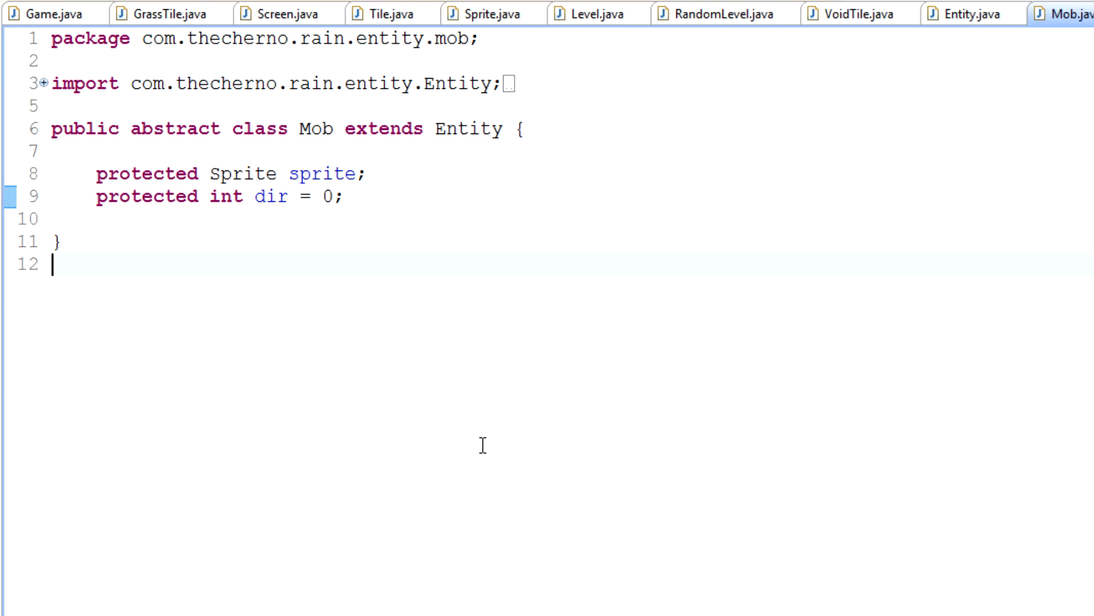
left_click(345, 195)
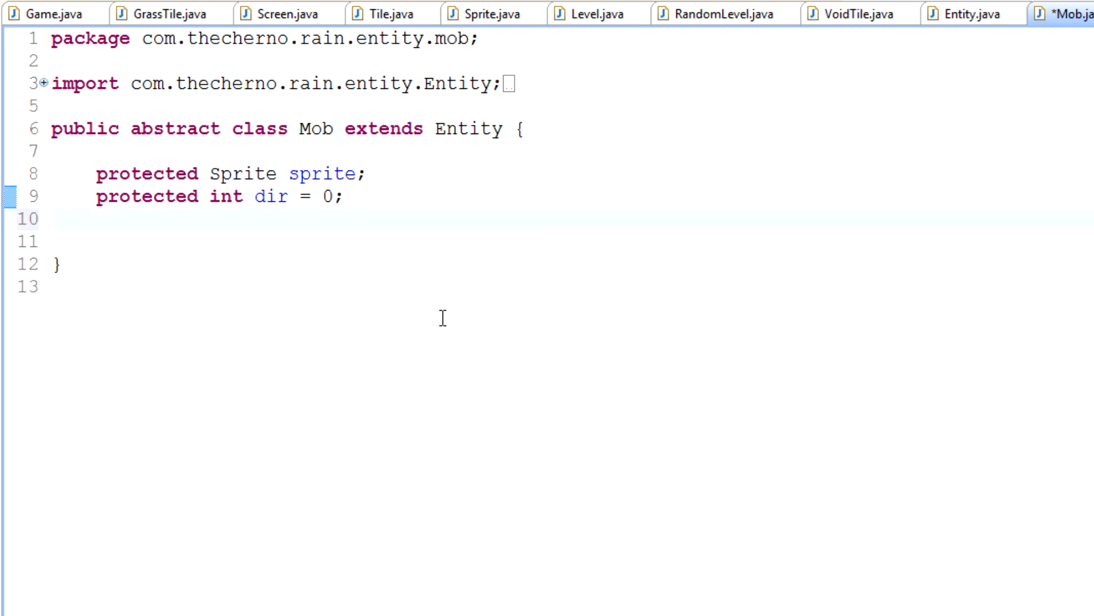
Declare 'protected boolean moving = false;' on the empty line below dir
left_click(97, 218)
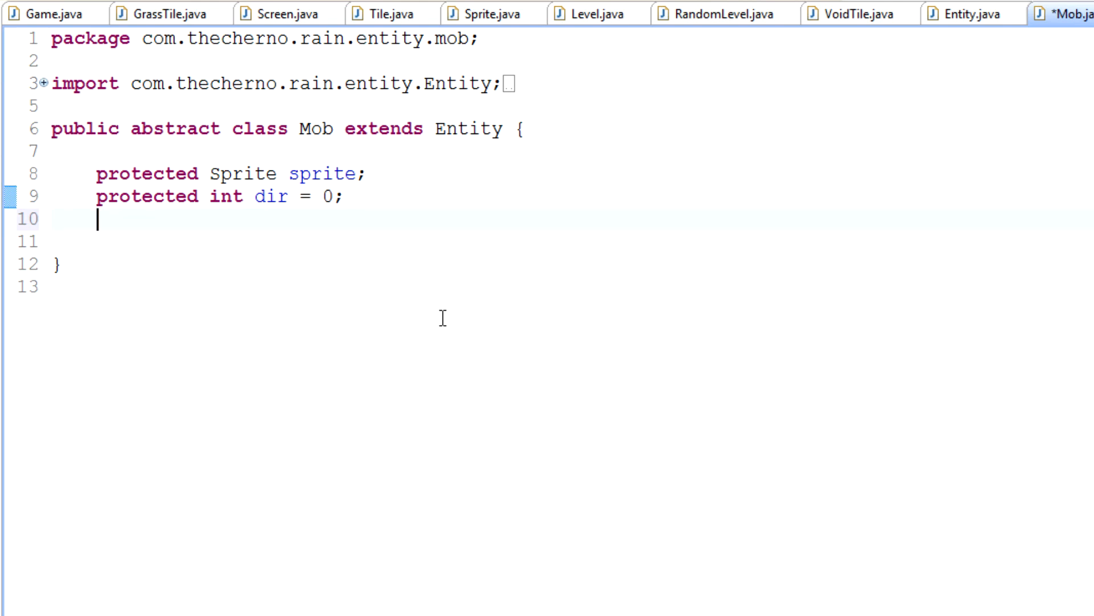
type("protected bo")
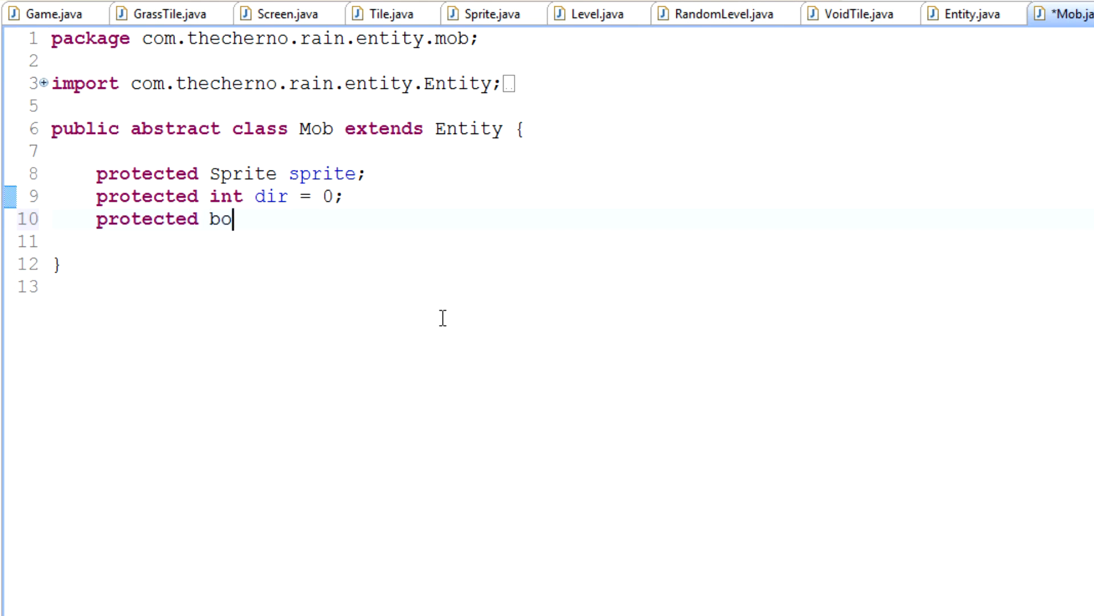
type("olean m")
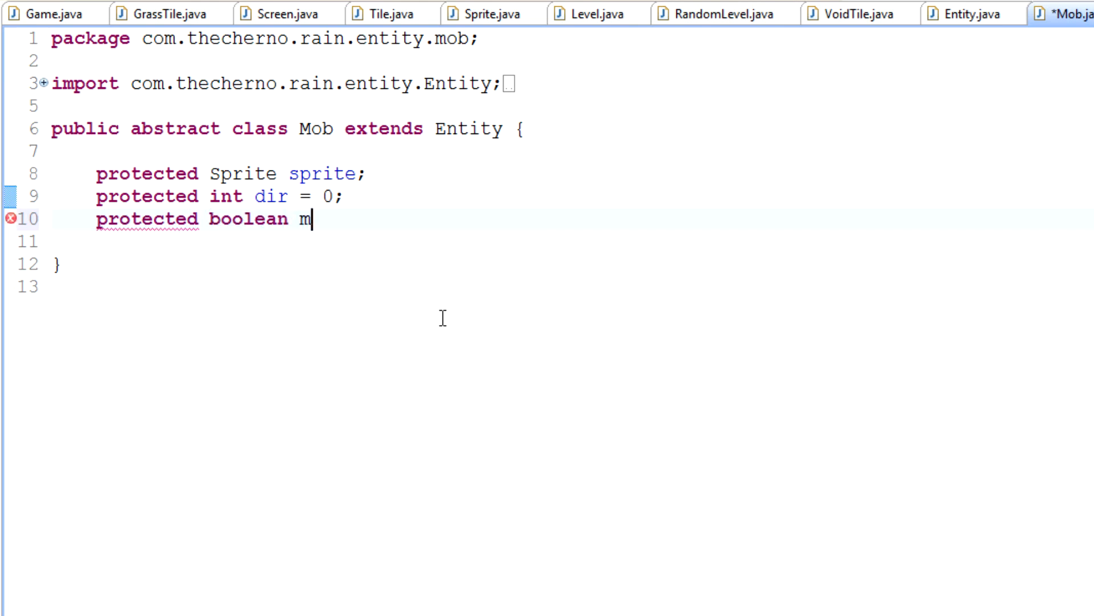
type("oving = fal")
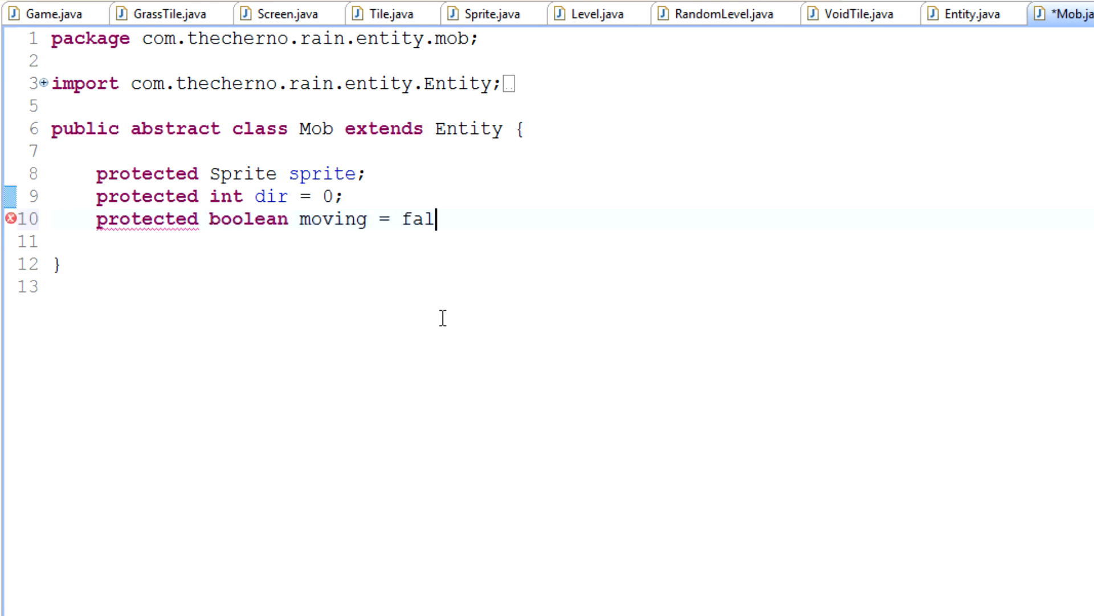
type("se;")
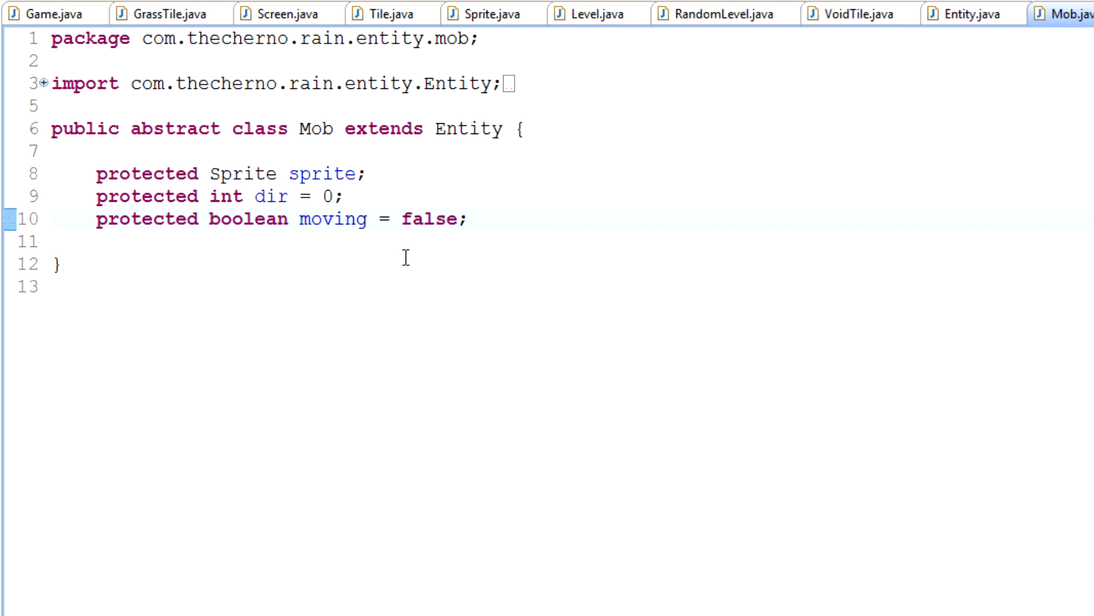
mouse_move(670, 203)
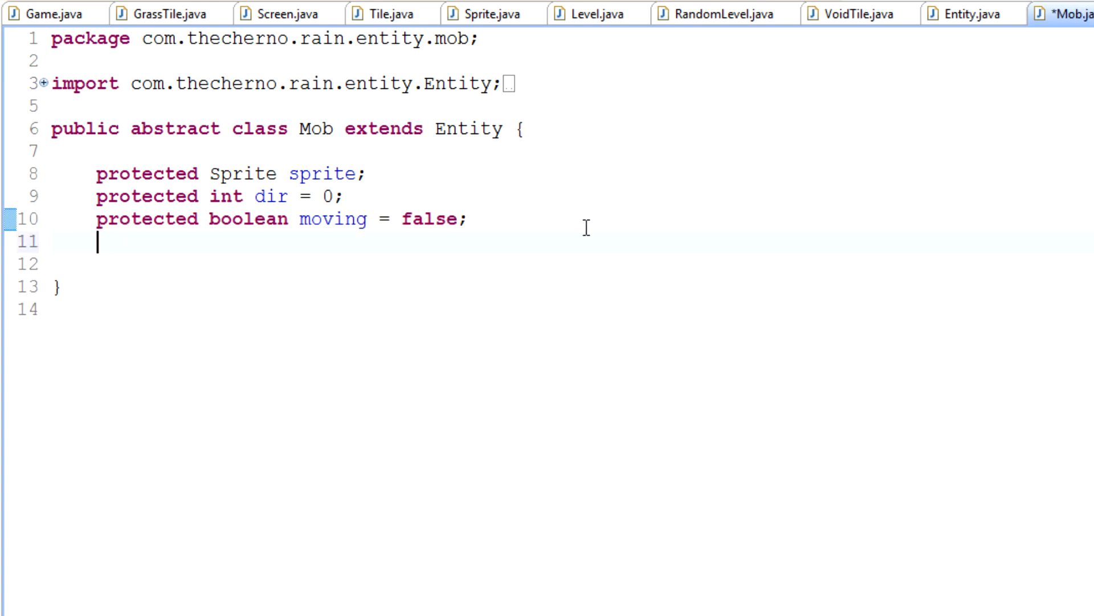
Add an empty 'public void move()' method below the fields
key("enter")
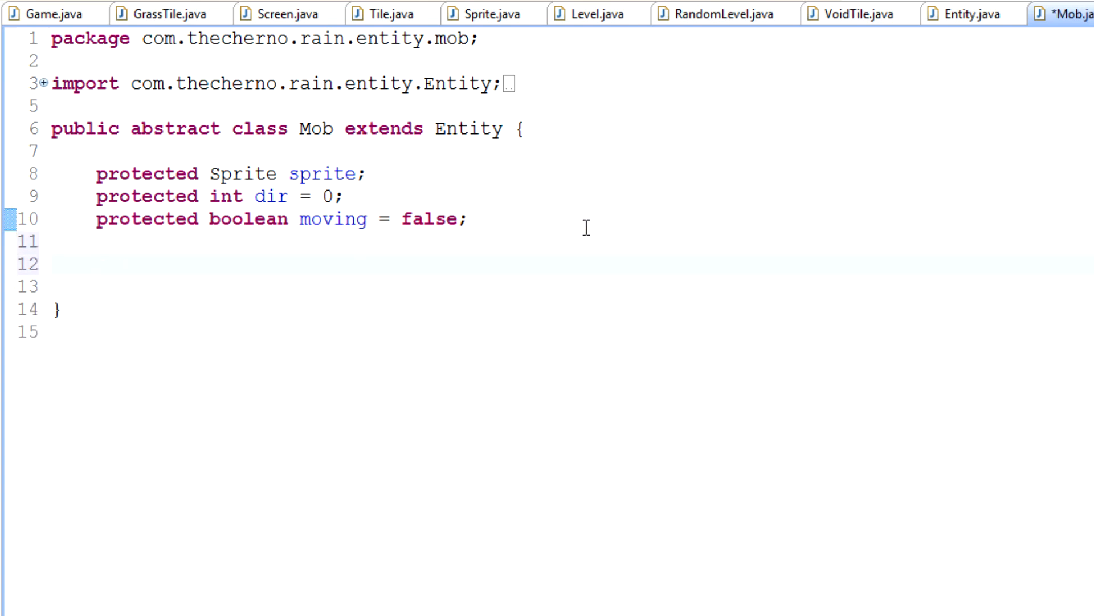
type("publ")
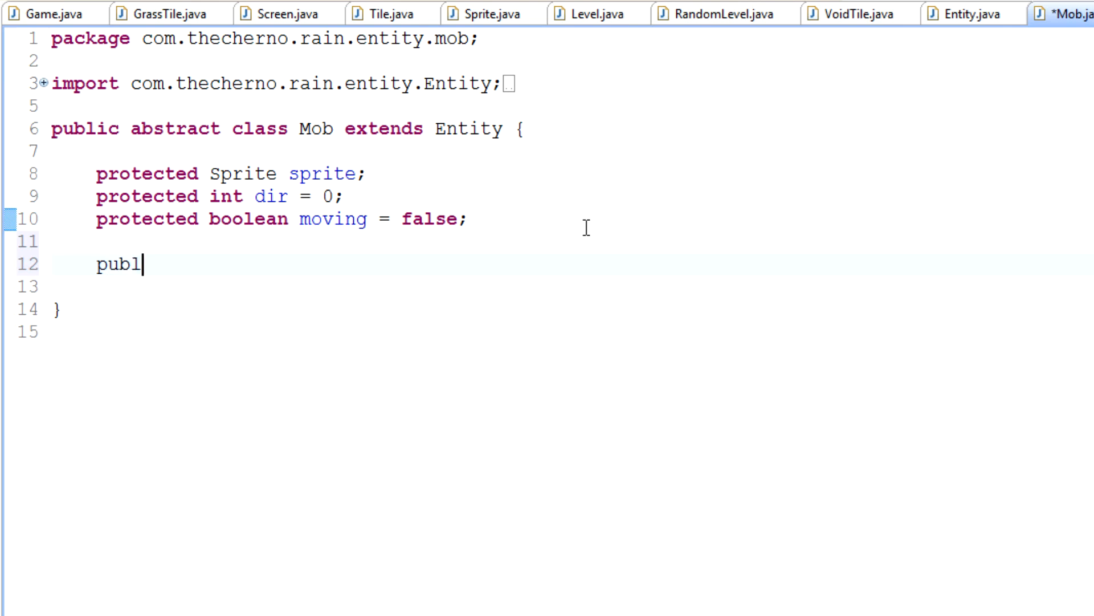
type("ic")
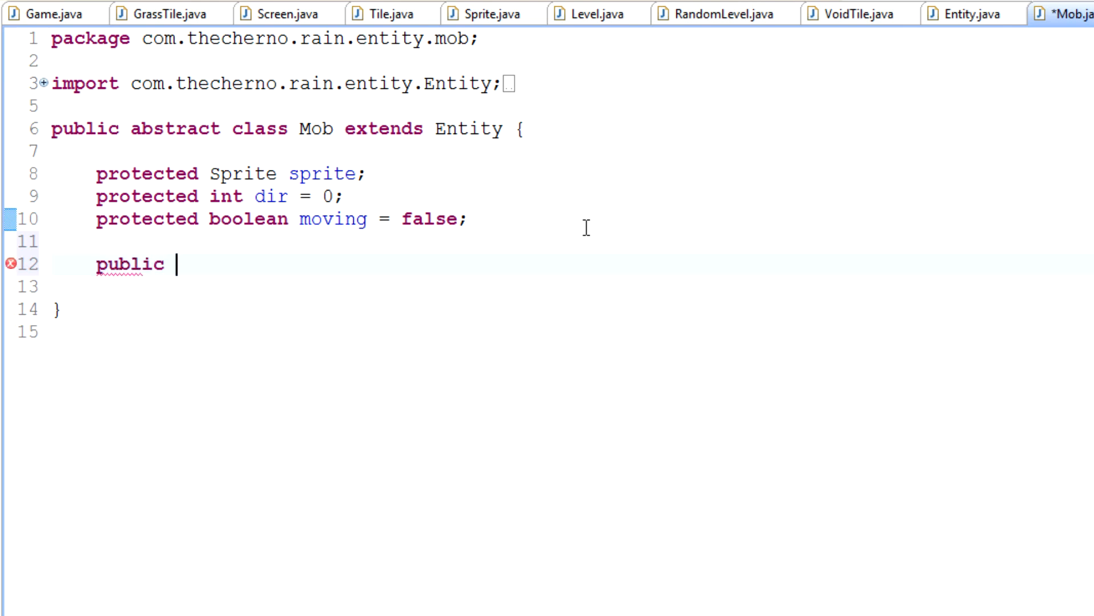
type("void mo")
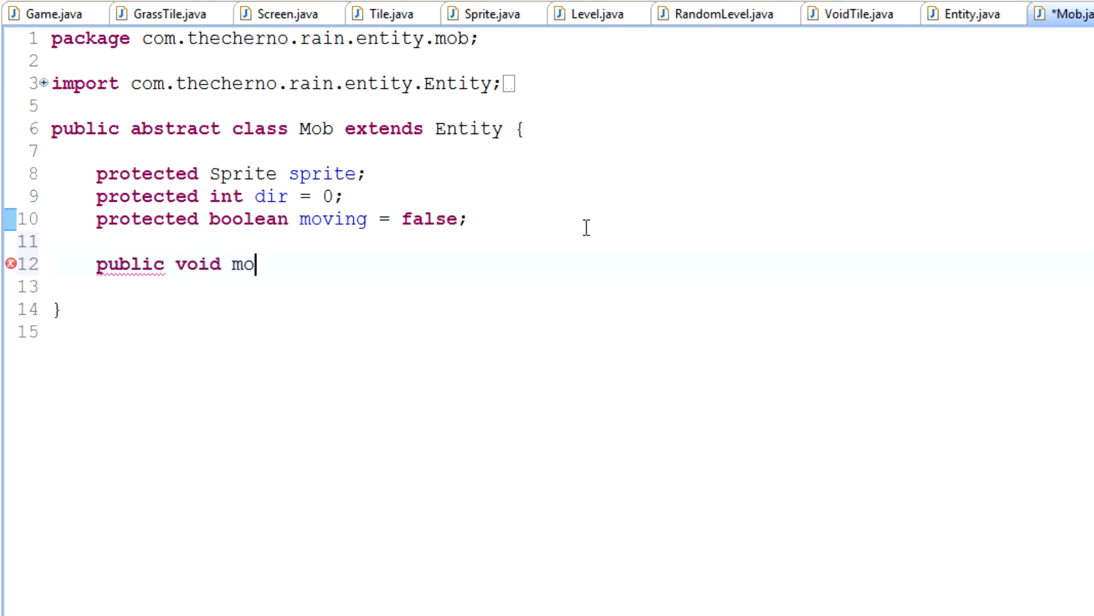
type("ve(")
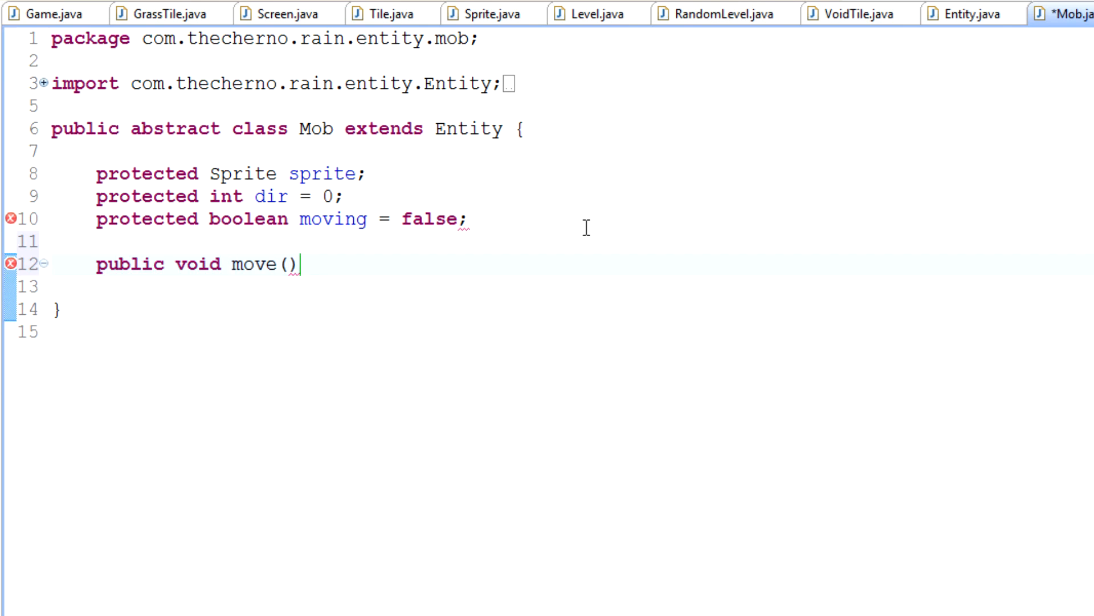
double_click(196, 264)
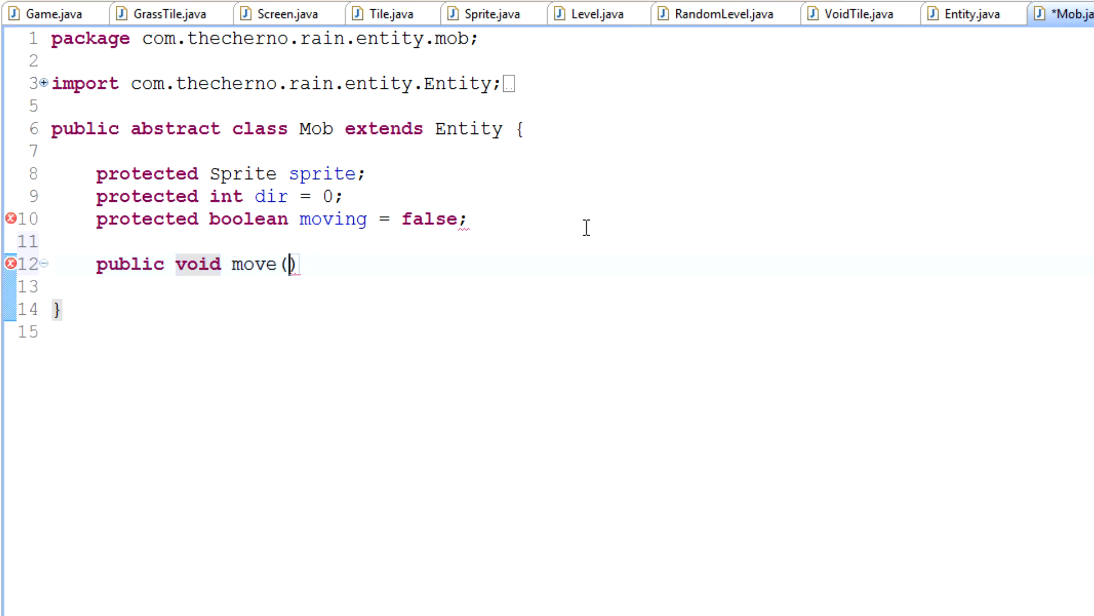
type("{")
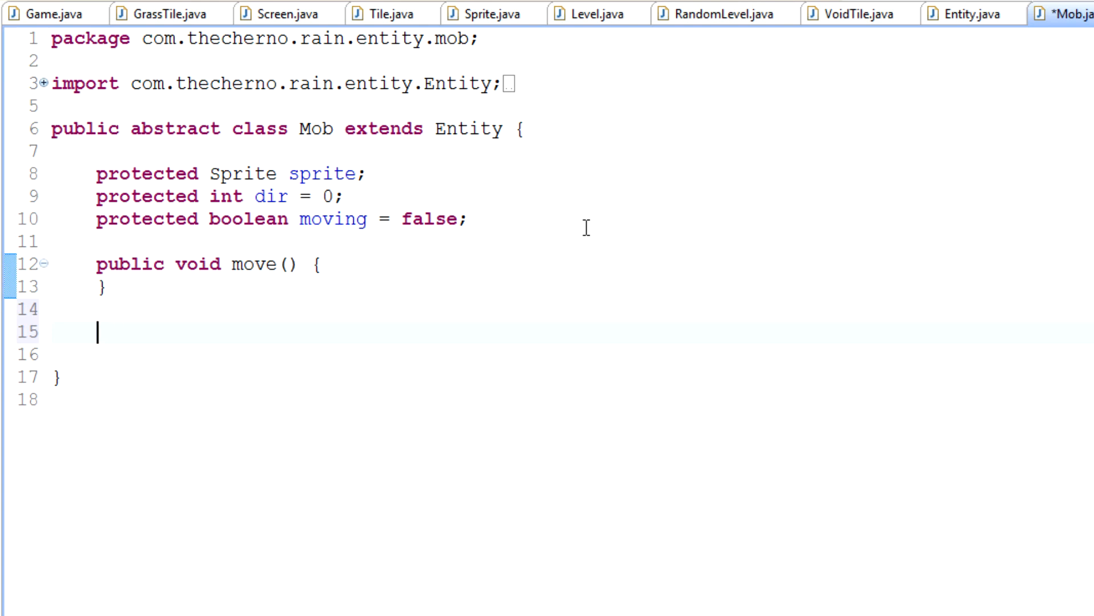
Add an empty 'public void update()' method followed by blank lines
type("public")
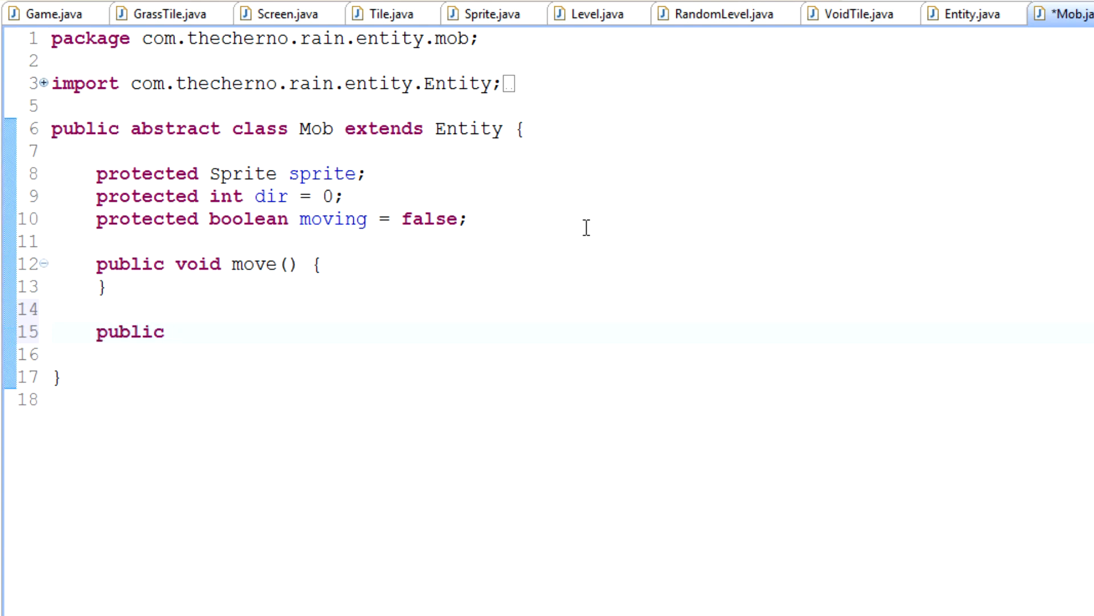
type("void update() {")
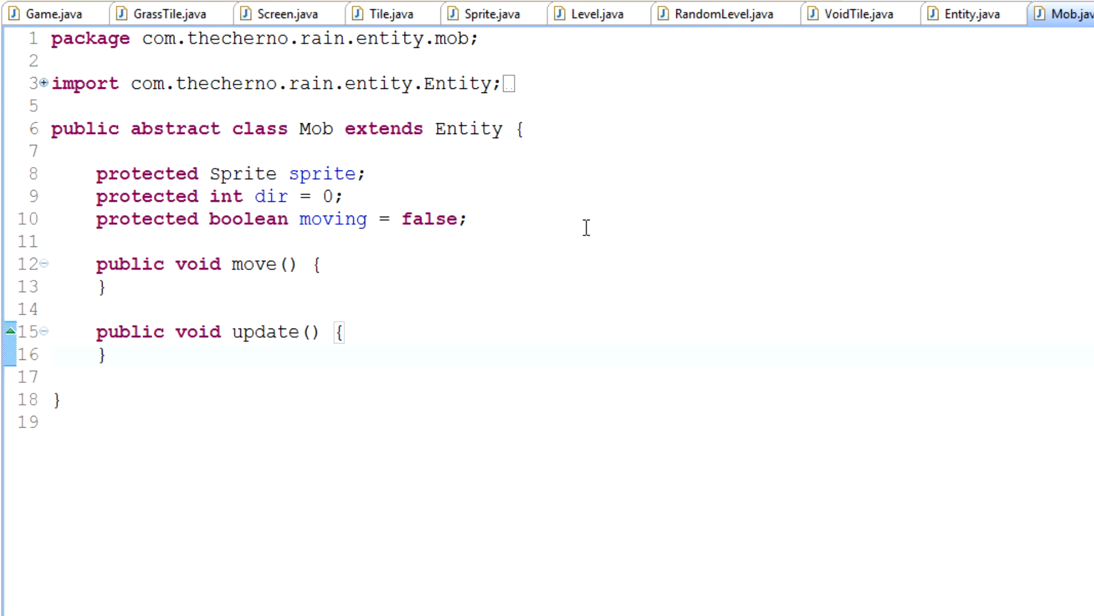
key("enter")
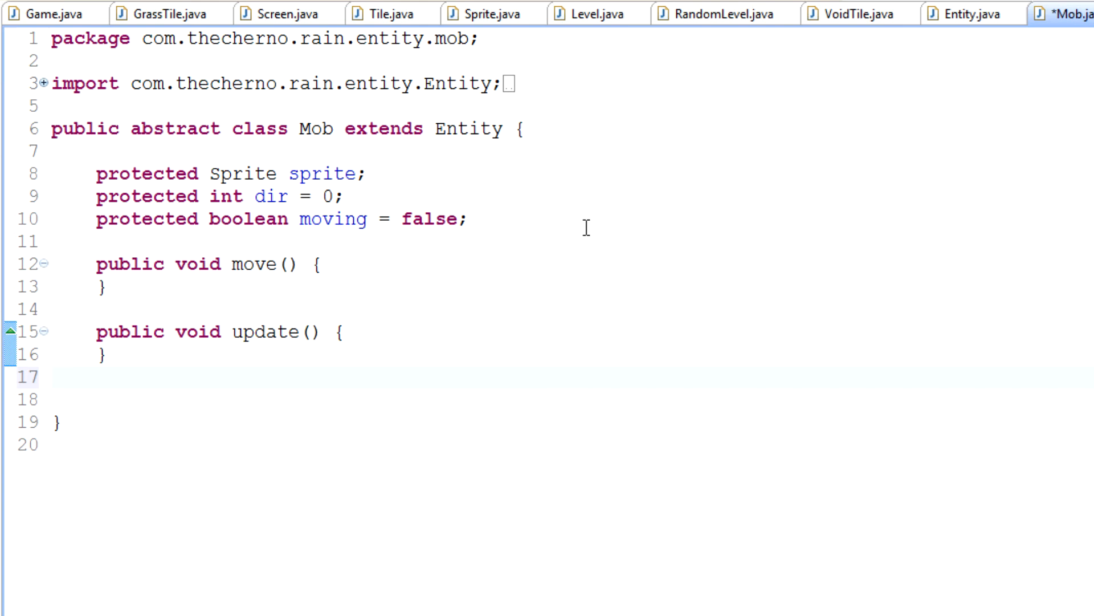
key("enter")
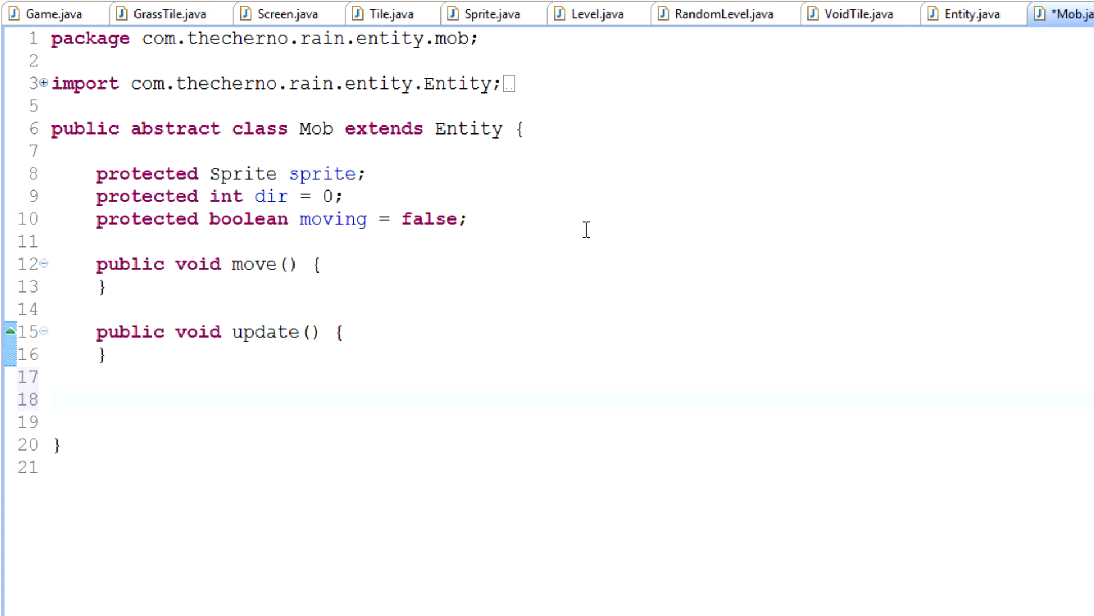
Write 'private boolean collision()' containing 'return false;' below update
type("private")
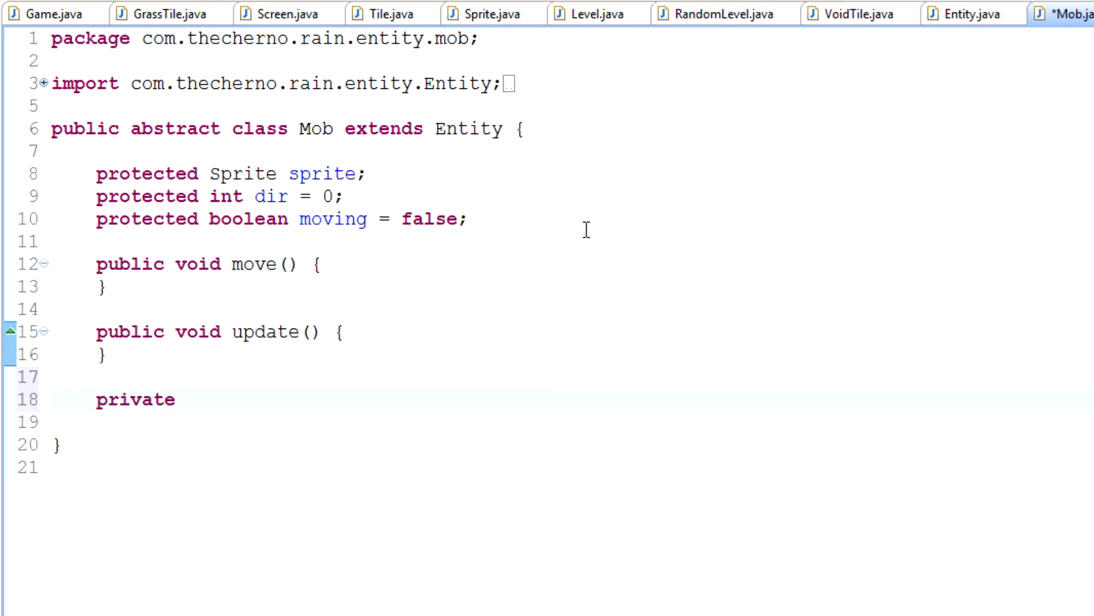
type("boolean co")
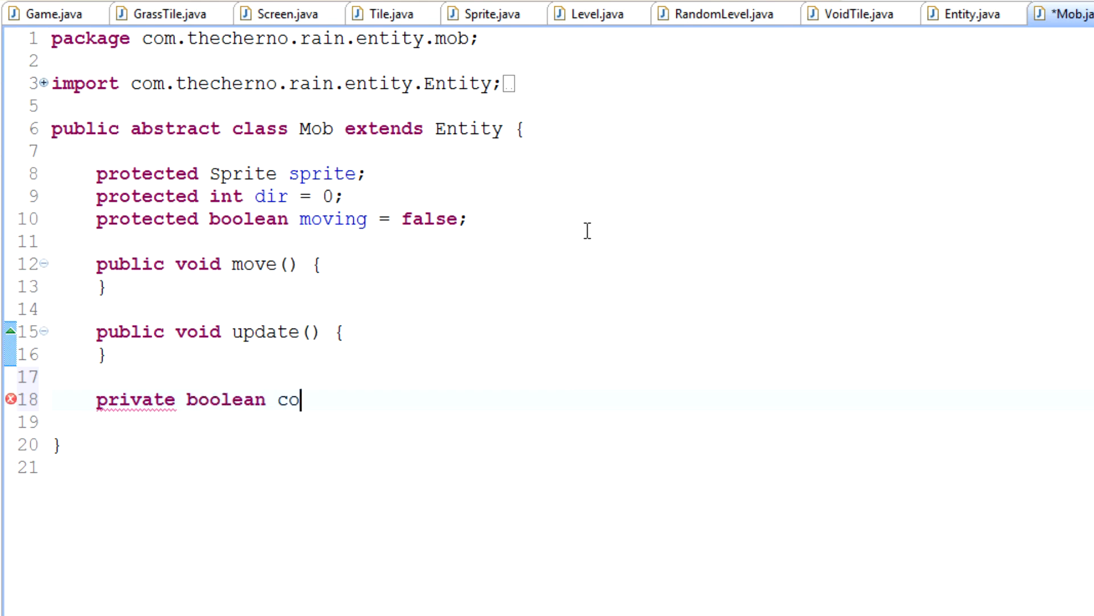
type("llision")
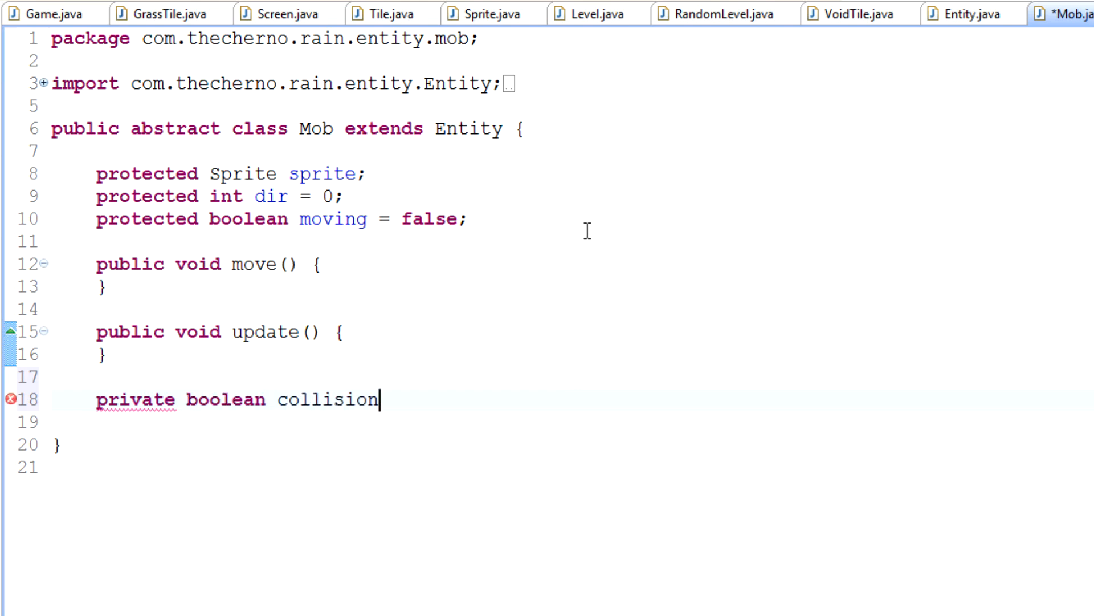
double_click(329, 399)
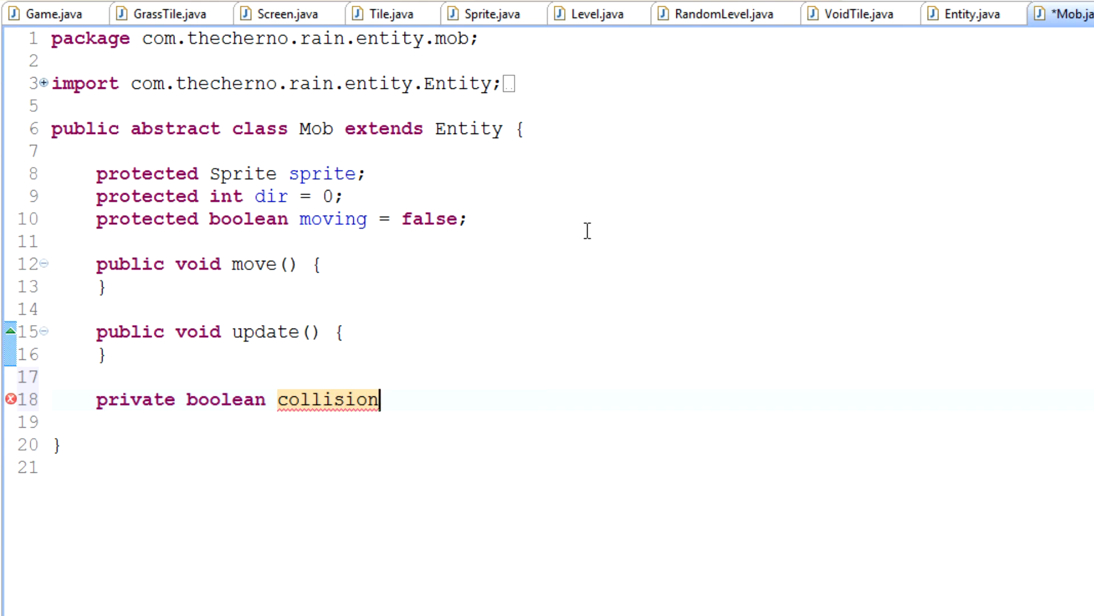
type("() {")
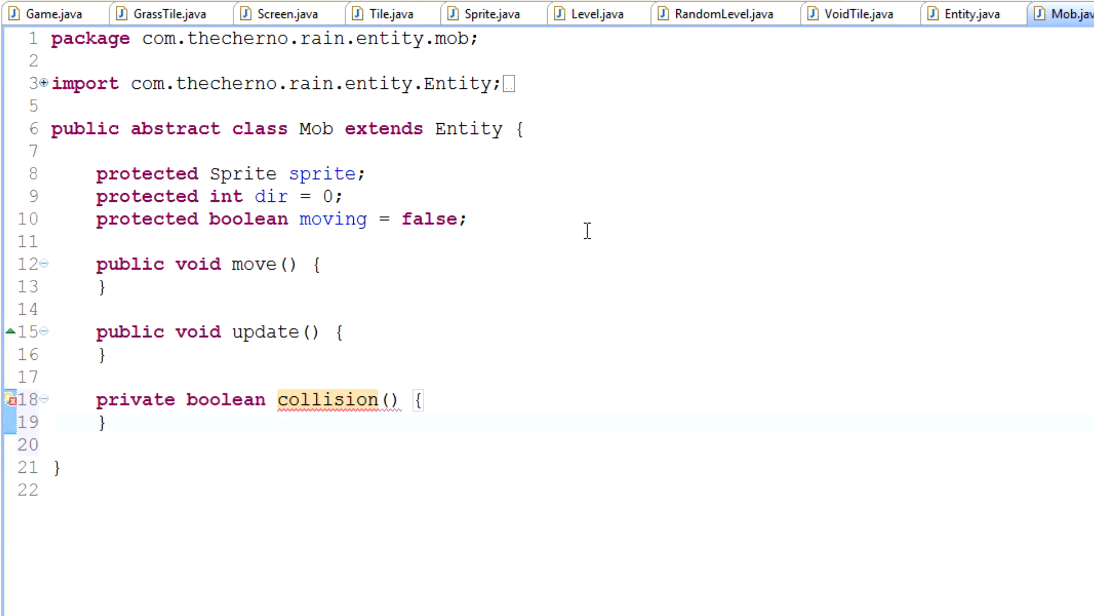
type("return false;")
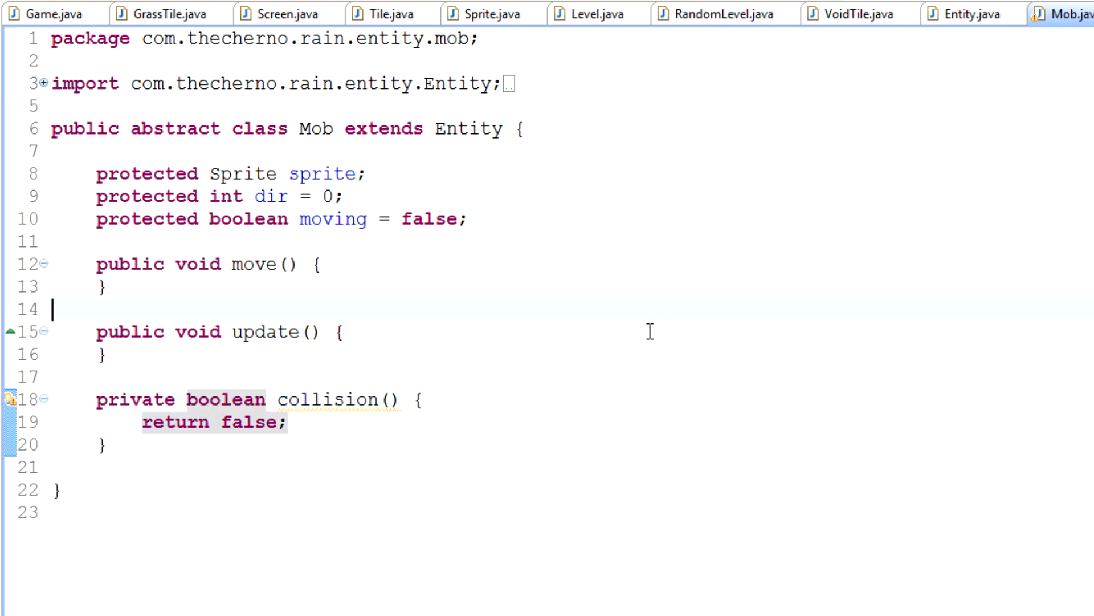
mouse_move(560, 415)
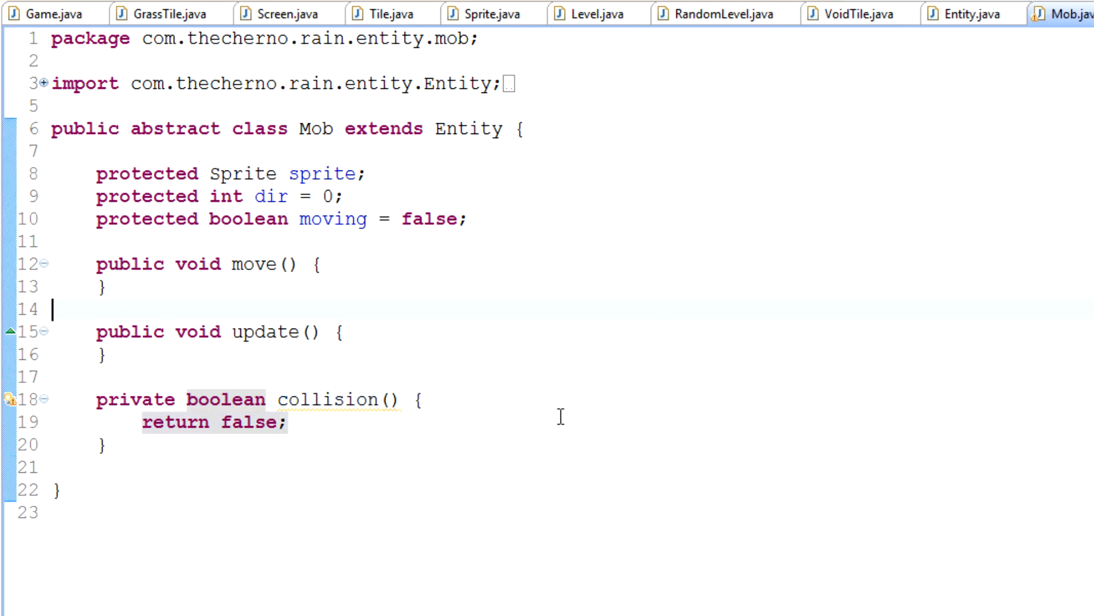
left_click(342, 332)
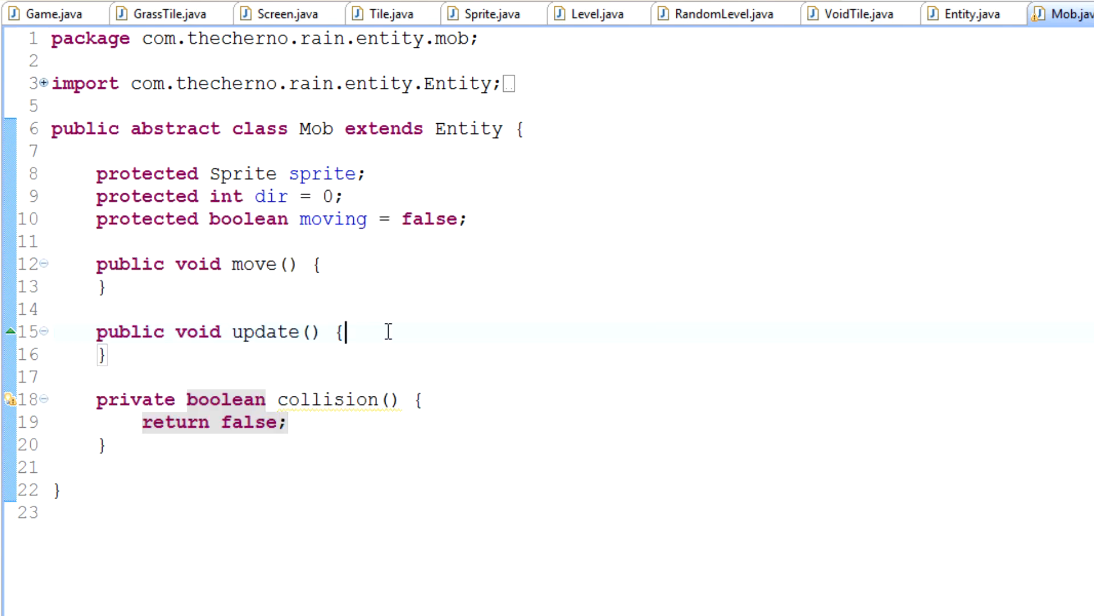
left_click_drag(98, 219, 112, 443)
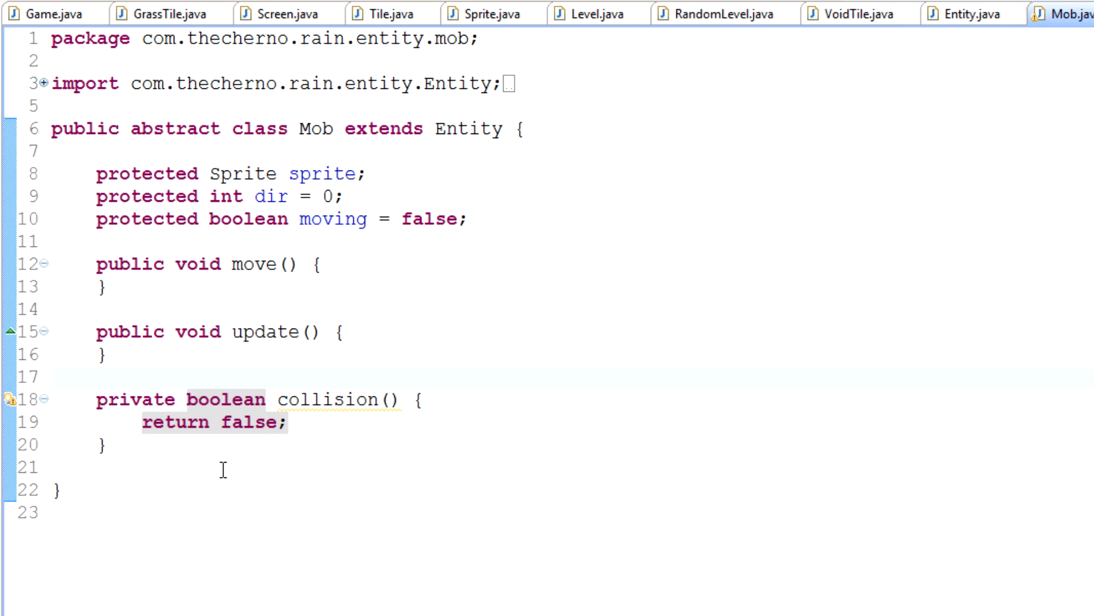
left_click_drag(97, 157, 342, 332)
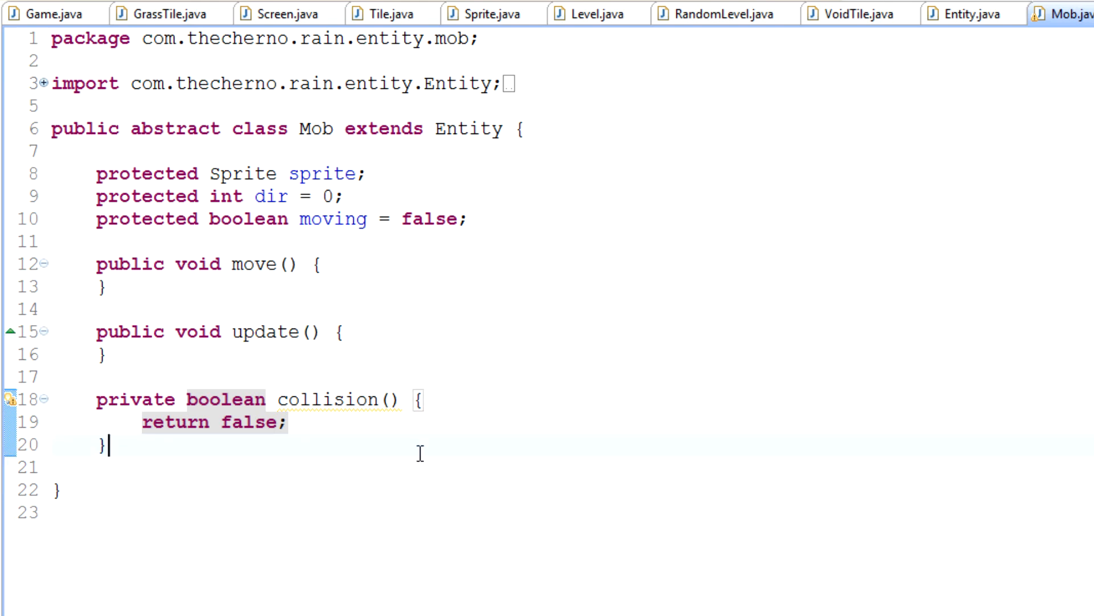
mouse_move(429, 455)
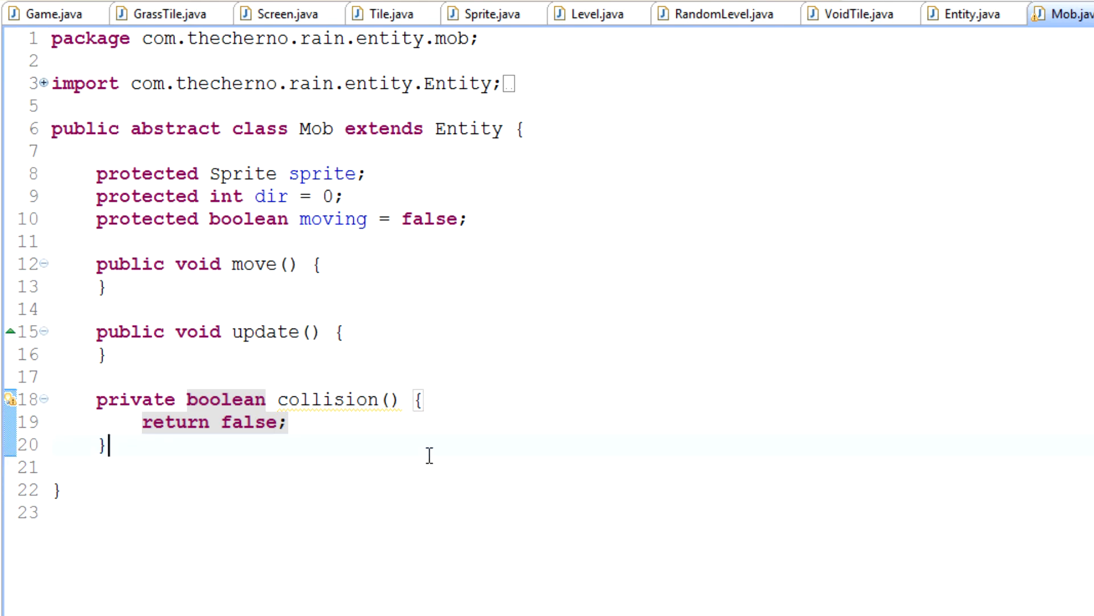
mouse_move(937, 578)
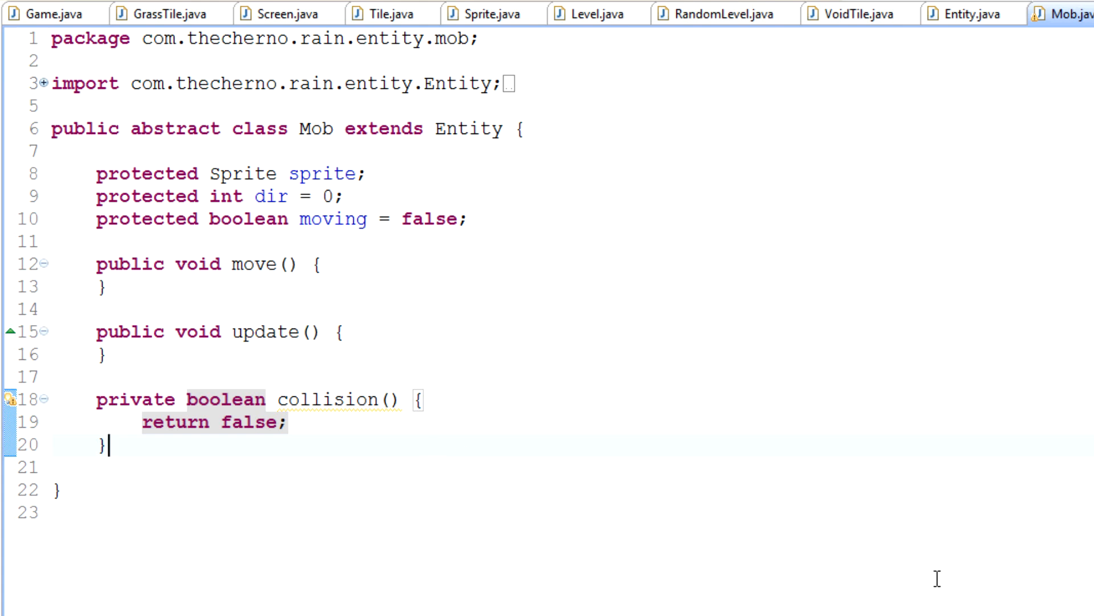
mouse_move(1026, 589)
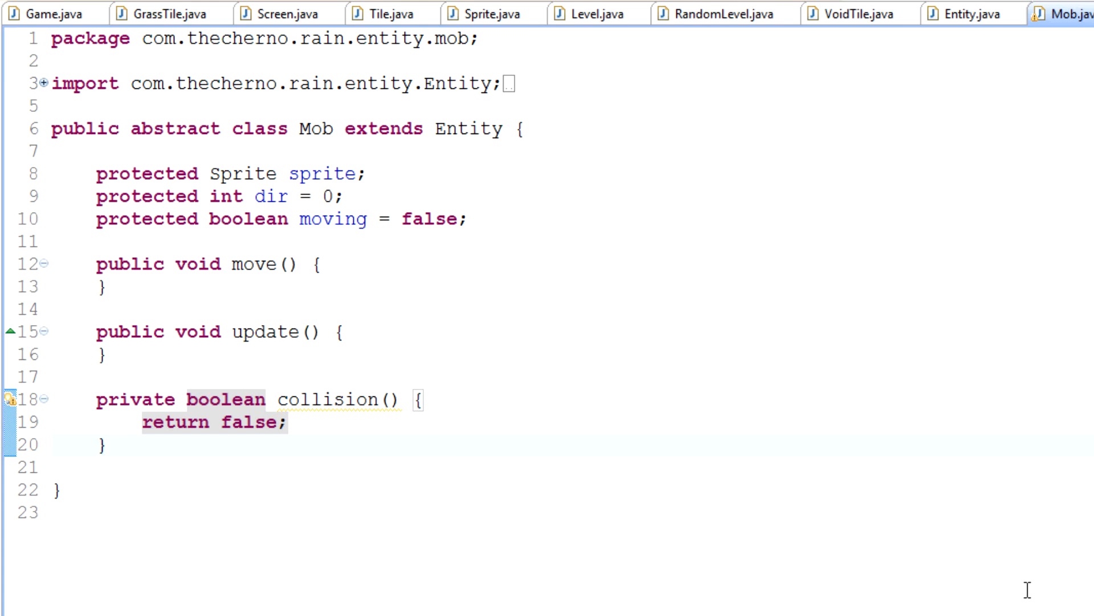